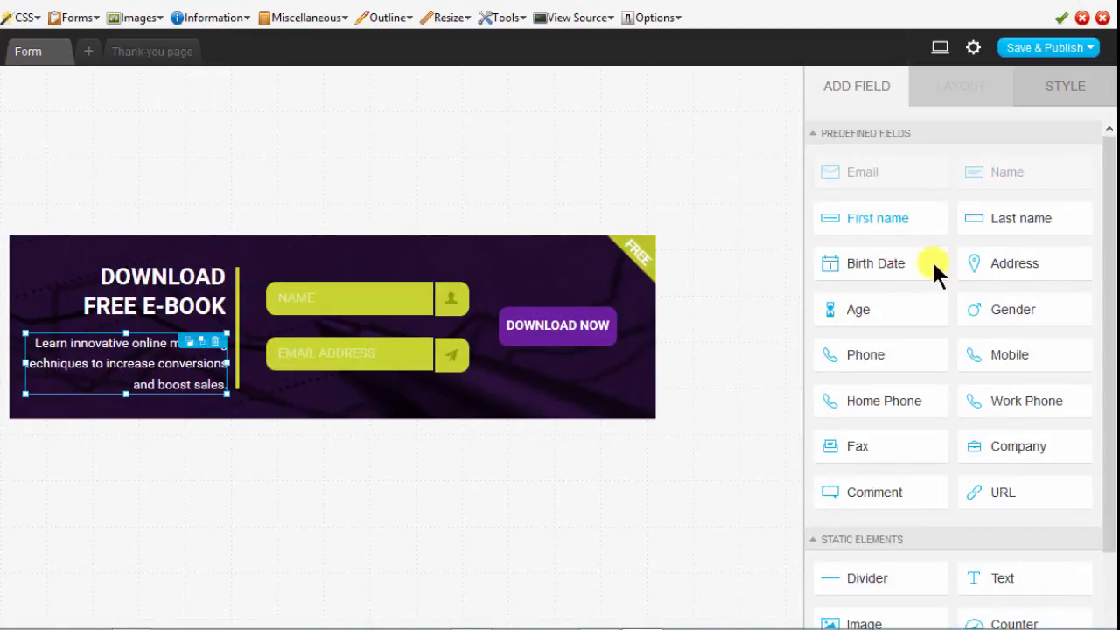
mouse_move(665, 362)
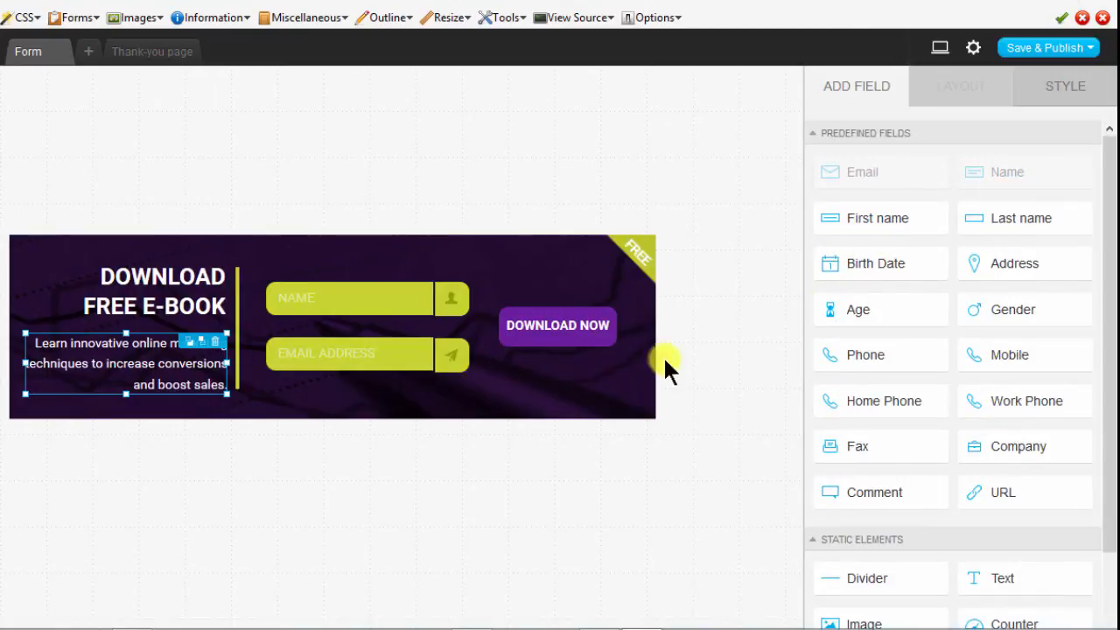
mouse_move(878, 262)
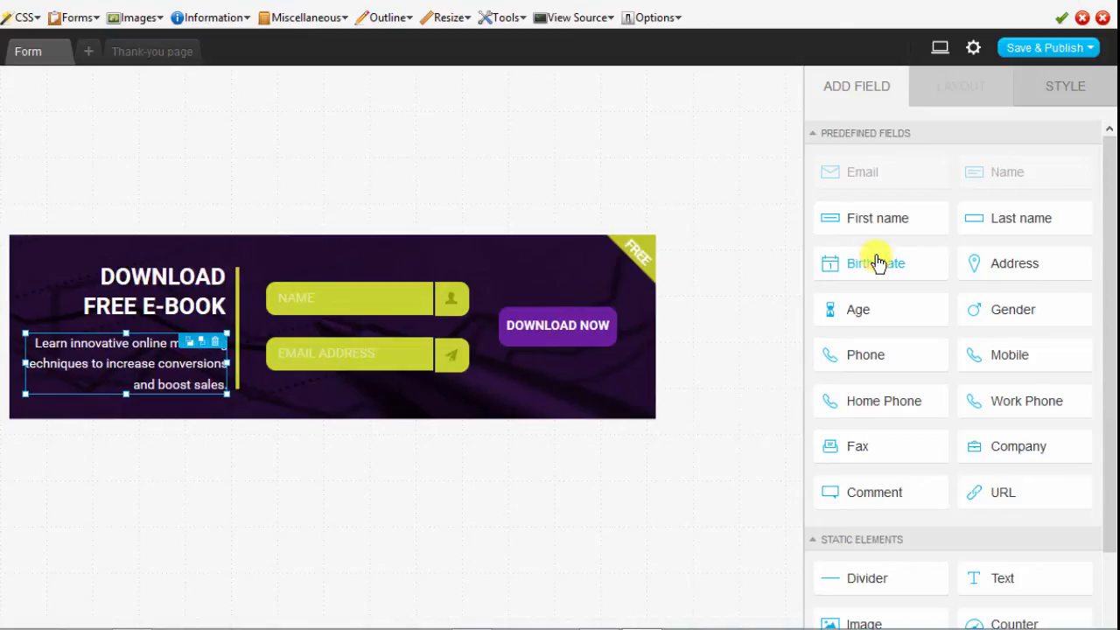
mouse_move(803, 280)
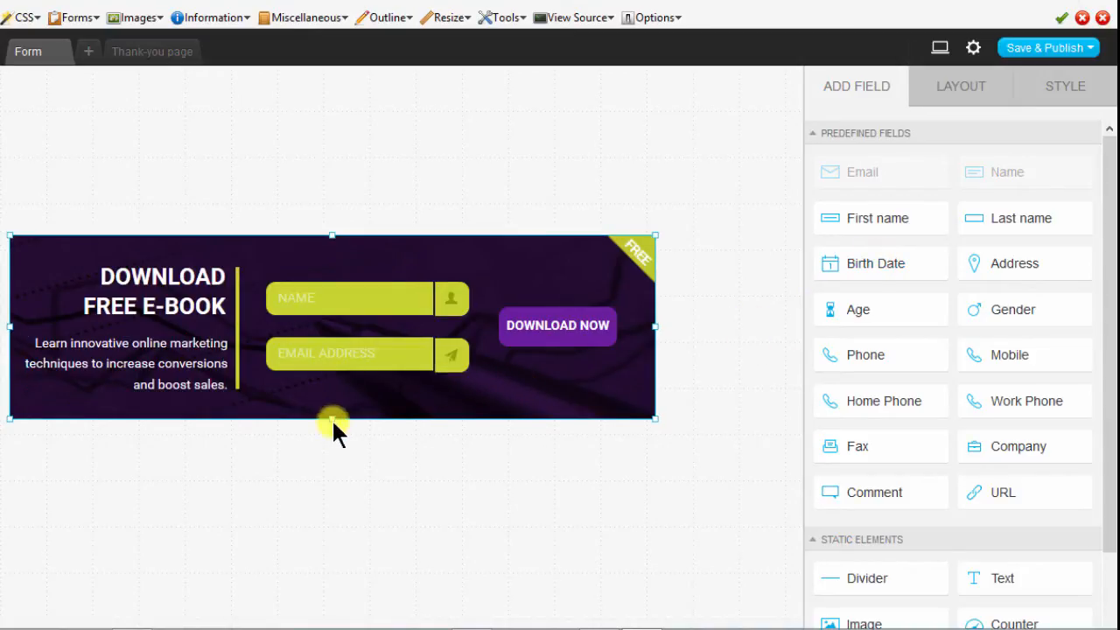
- Drag the form's bottom handle down so the purple form sits taller with space below
drag(330, 423, 331, 399)
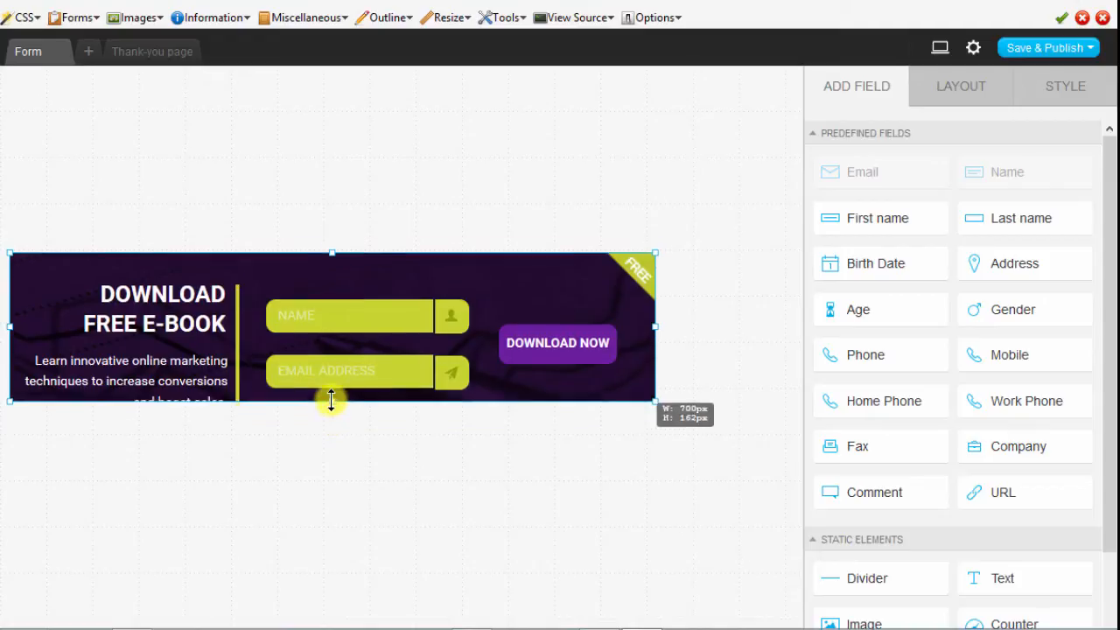
drag(331, 400, 331, 446)
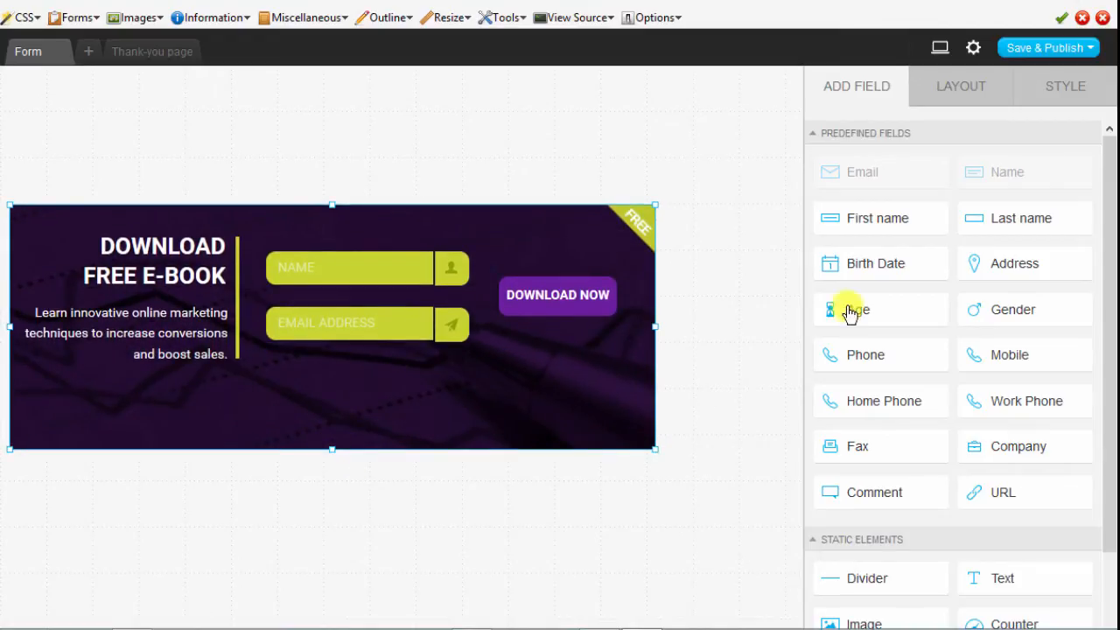
mouse_move(866, 353)
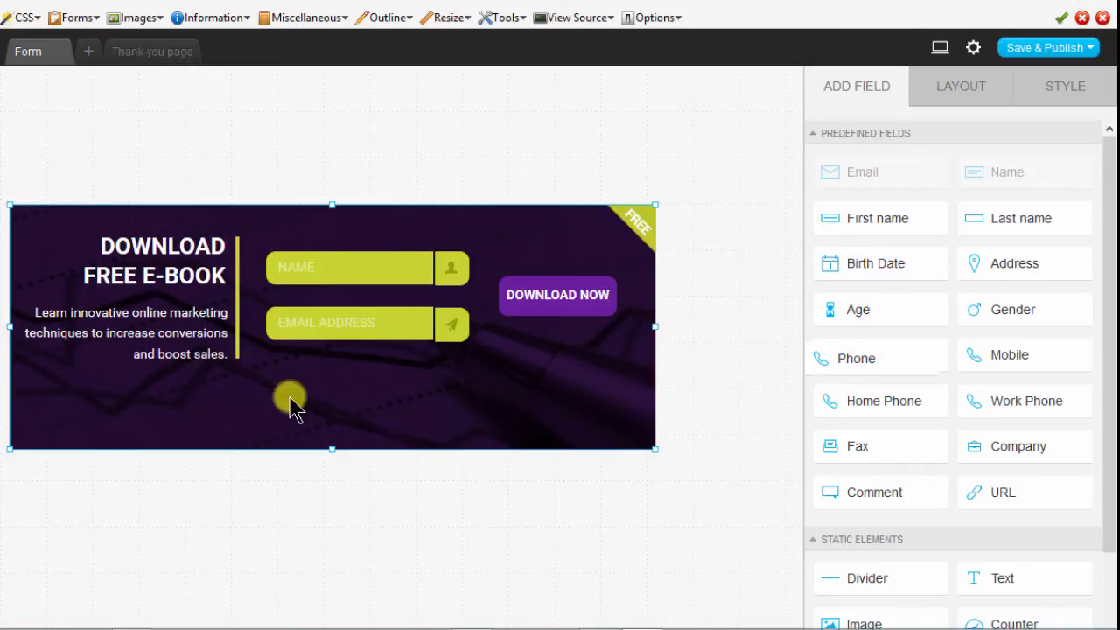
- Drop a URL predefined field onto the form directly below the Email Address field
click(856, 357)
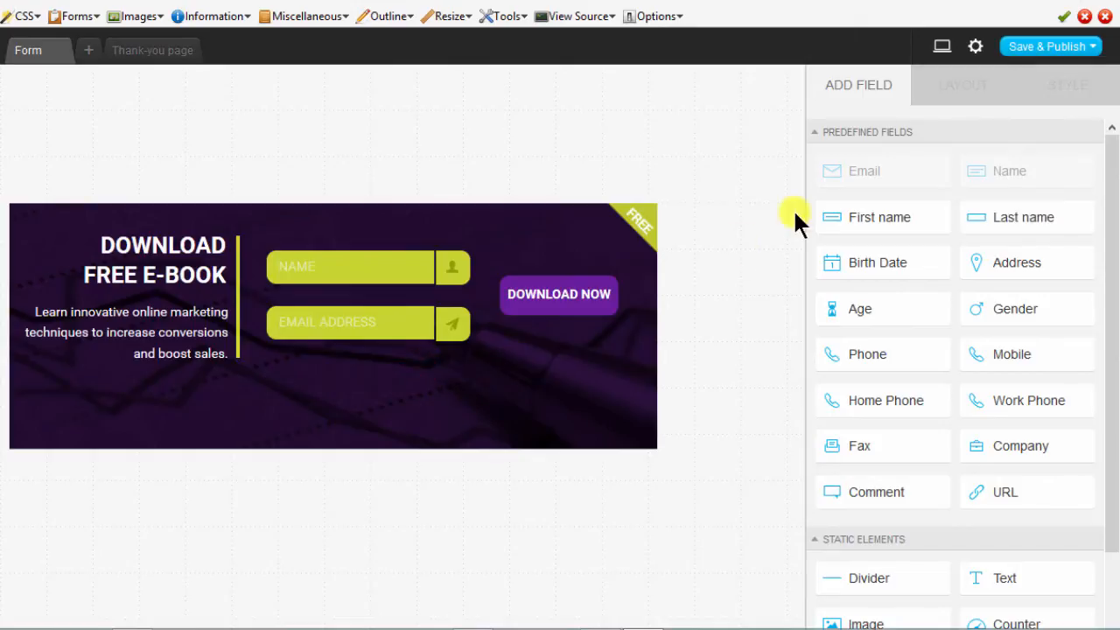
mouse_move(1059, 336)
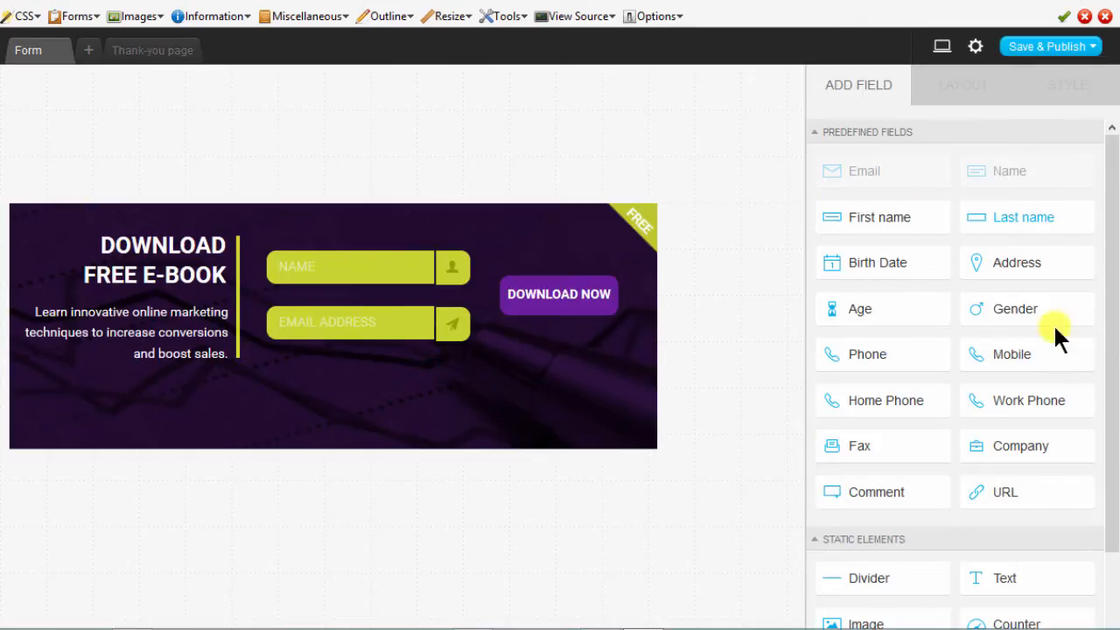
scroll(down, 3)
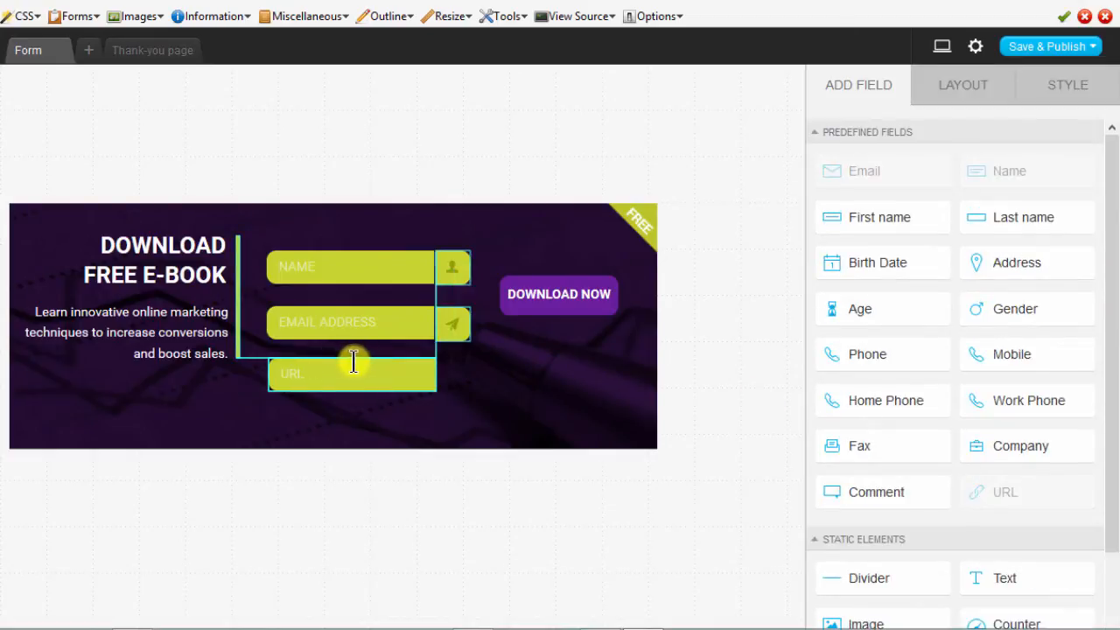
click(350, 375)
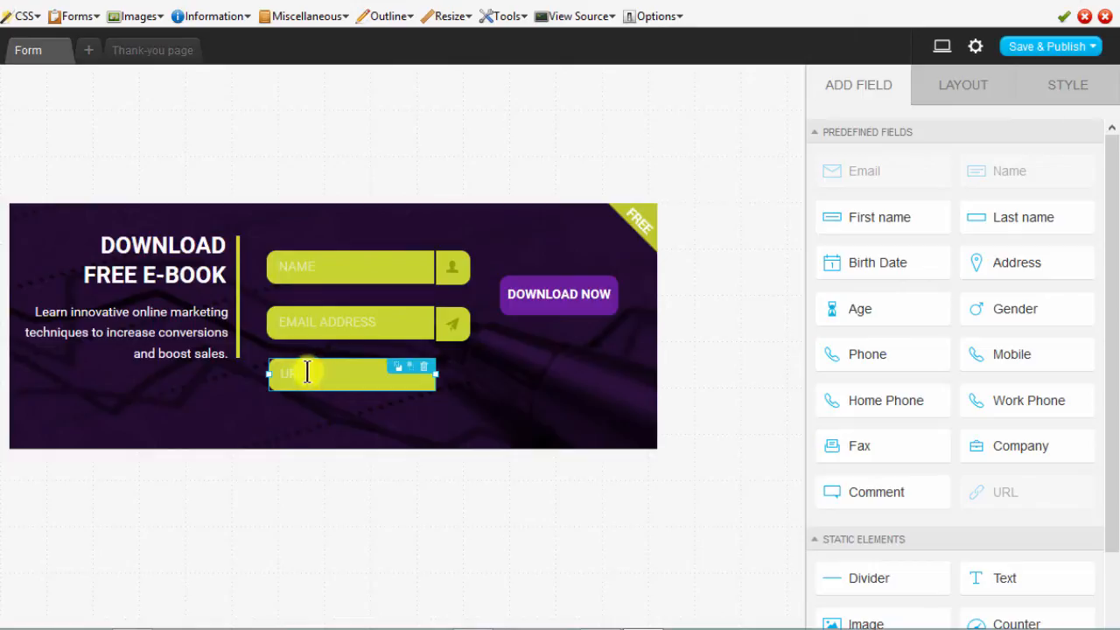
- Place the strawberry image under the 'Download free e-book' heading and shorten the form to fit
scroll(down, 3)
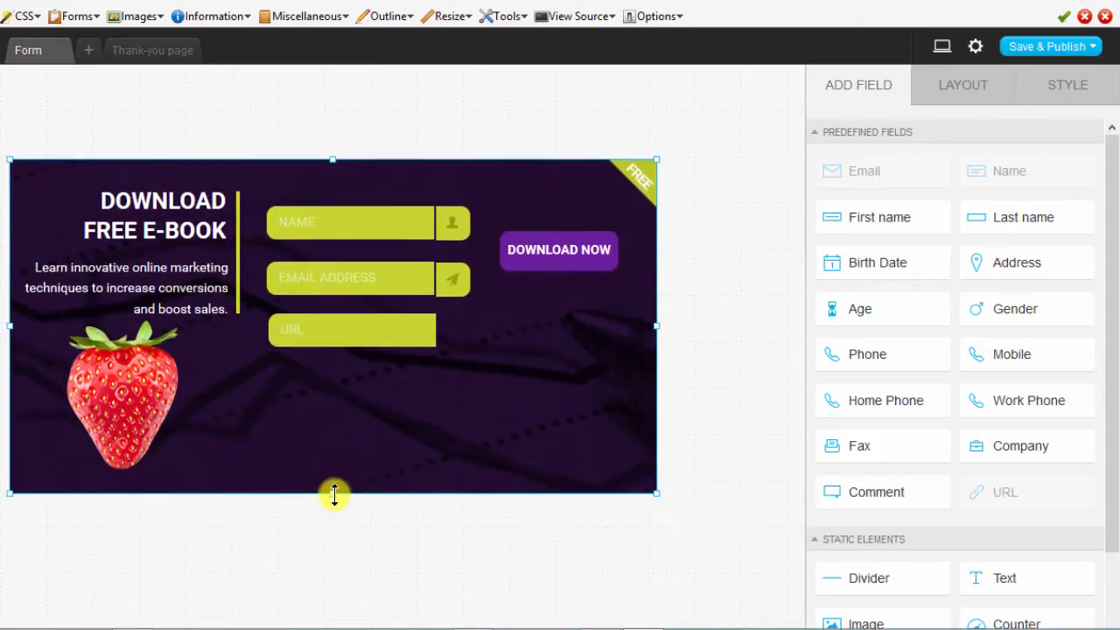
mouse_move(131, 388)
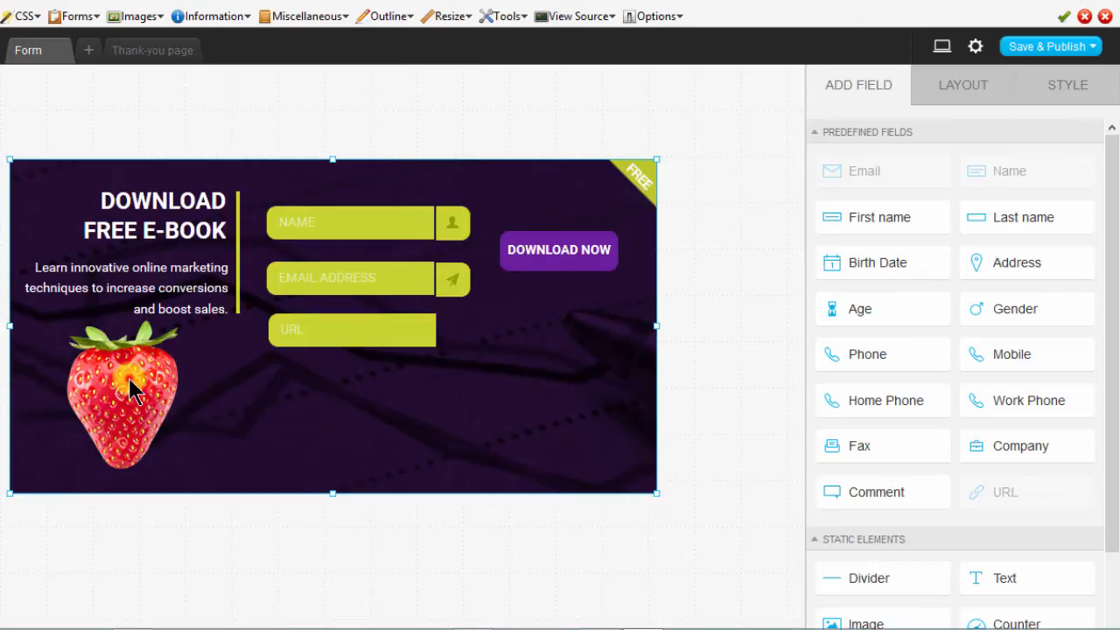
click(126, 393)
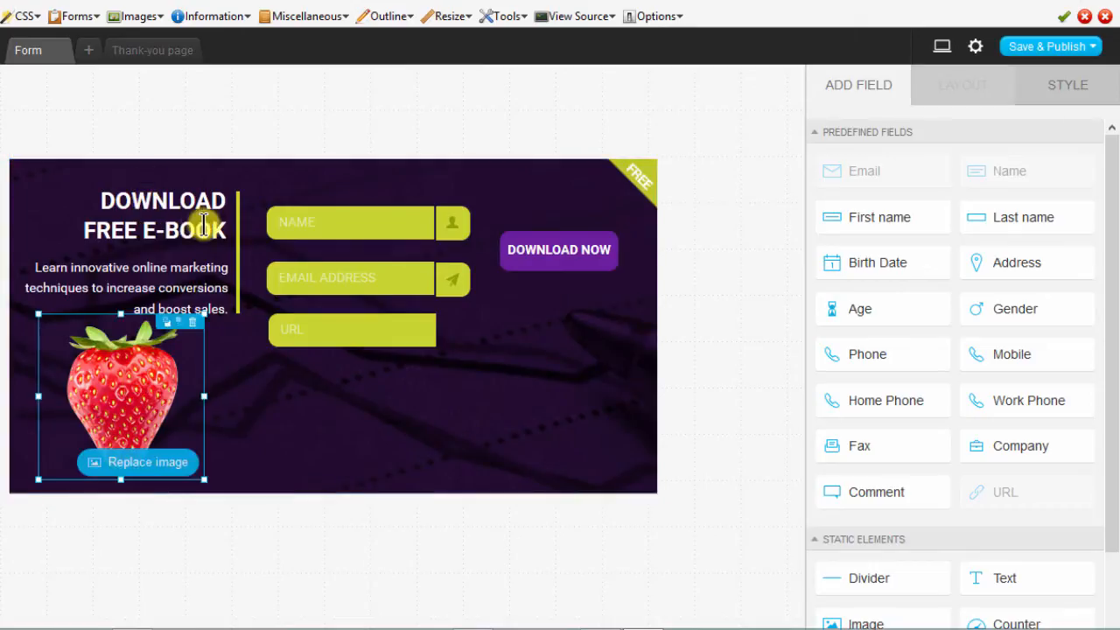
click(126, 294)
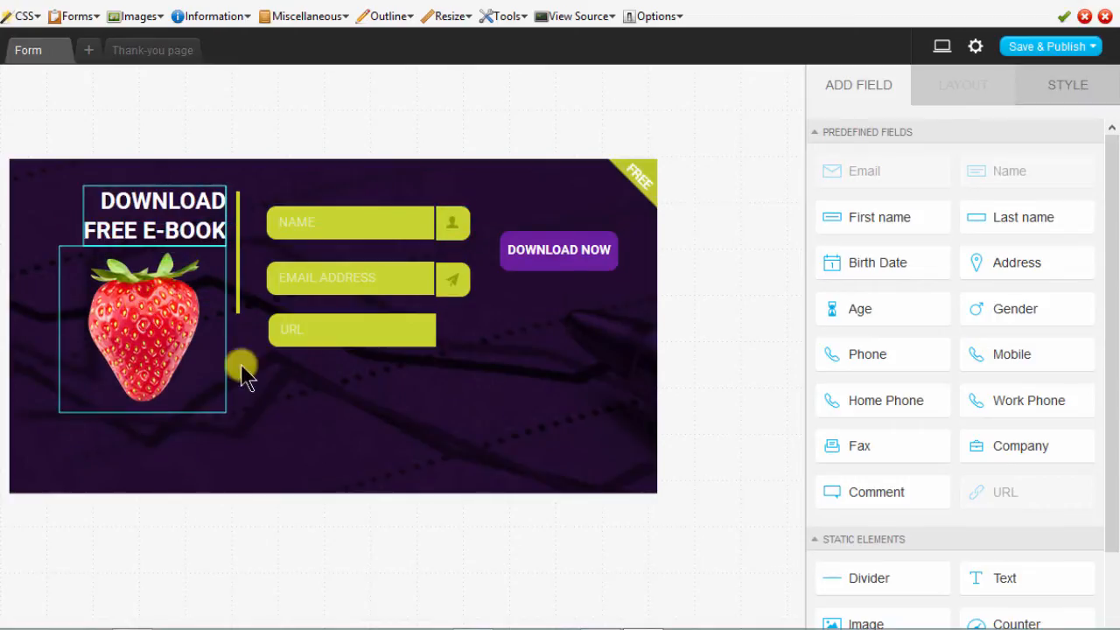
click(245, 367)
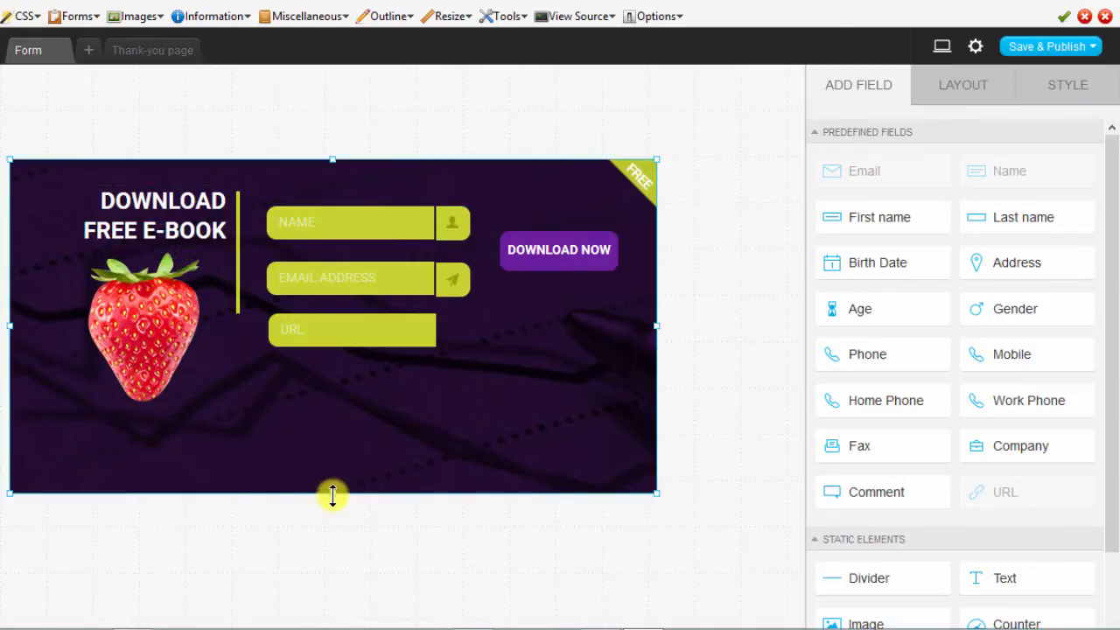
drag(332, 492, 331, 441)
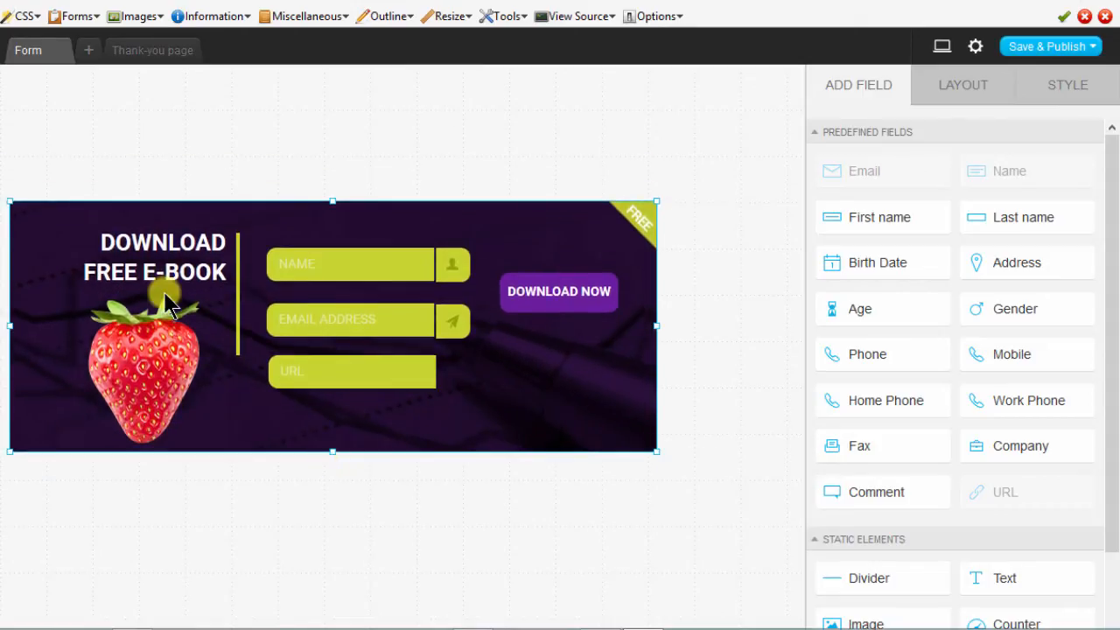
- Replace the heading text with 'Join the Others' and remove the URL field
click(161, 254)
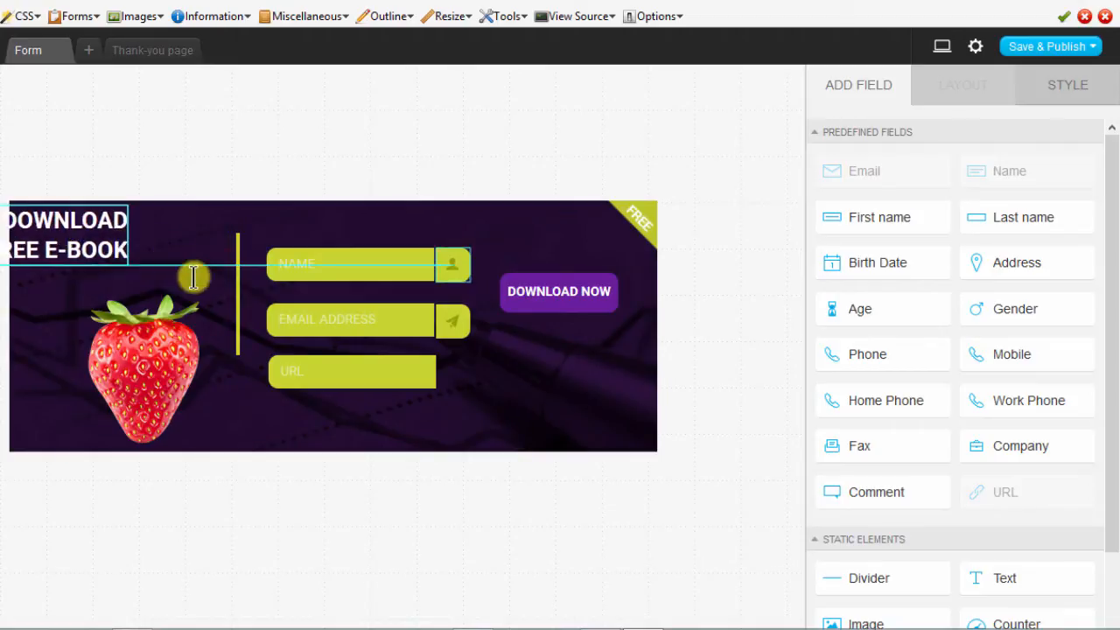
click(131, 262)
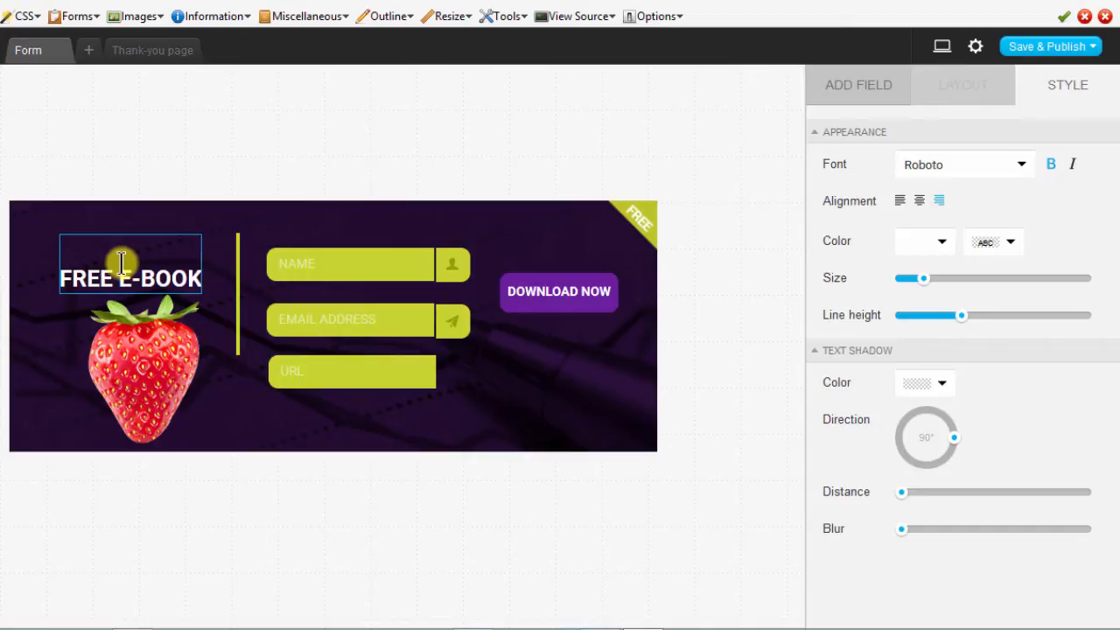
text(Join the OthersK)
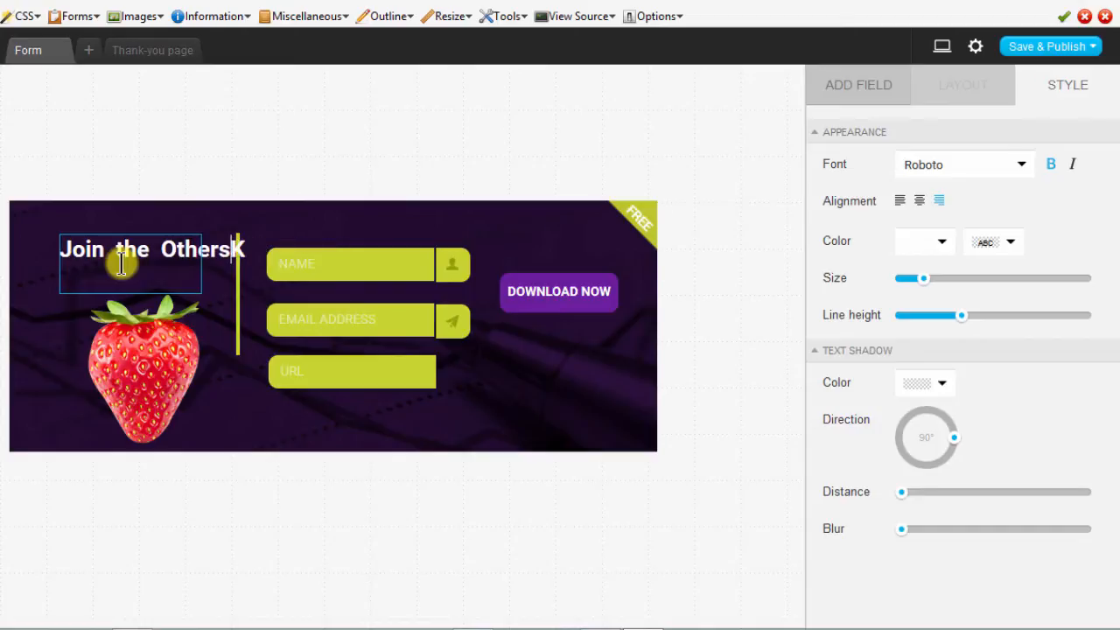
key(Backspace)
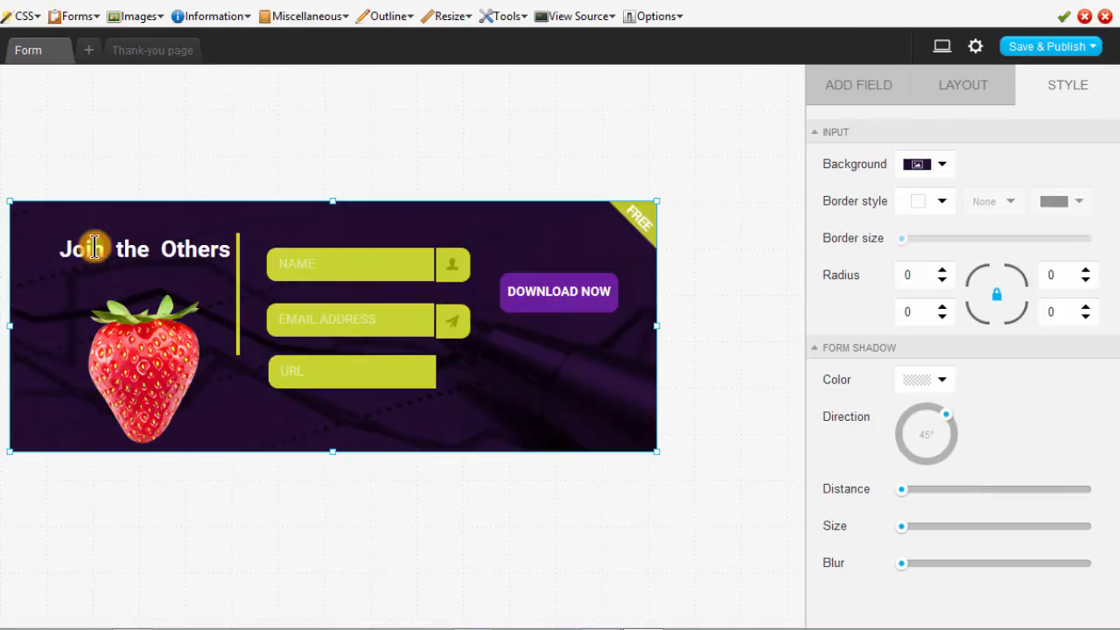
click(115, 255)
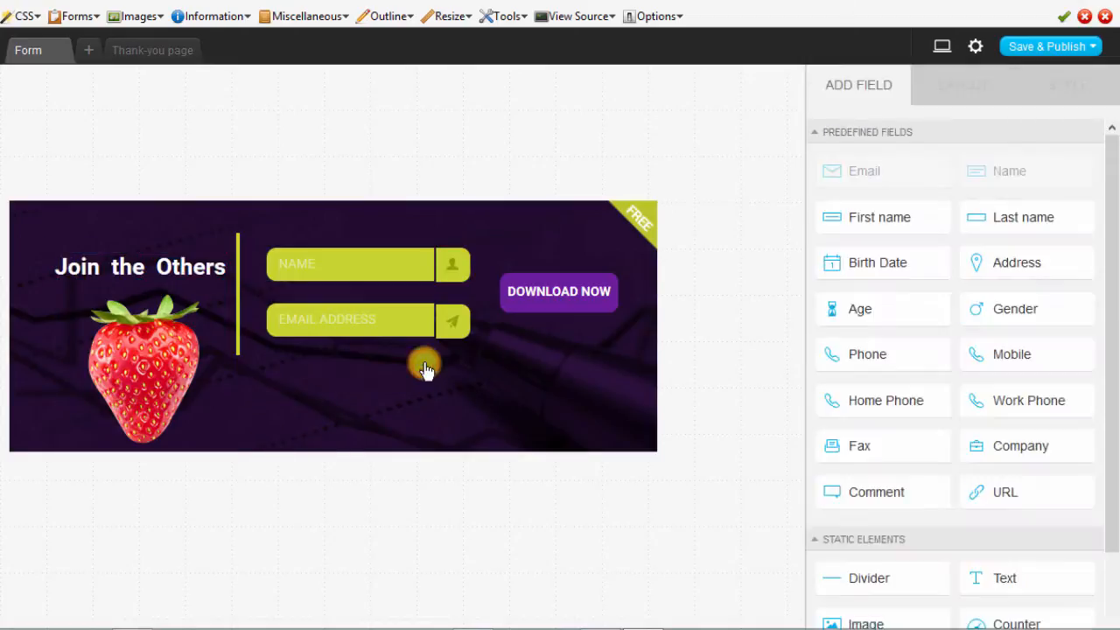
- Replace the strawberry picture with the 'bright idea' light bulb image from the iStock gallery
click(143, 367)
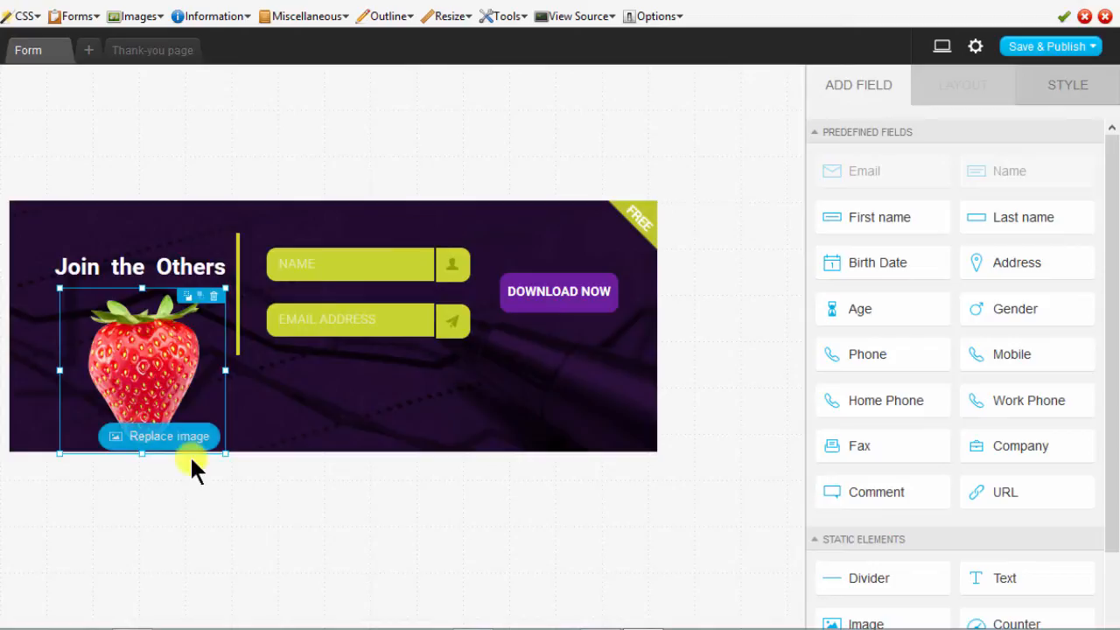
mouse_move(172, 504)
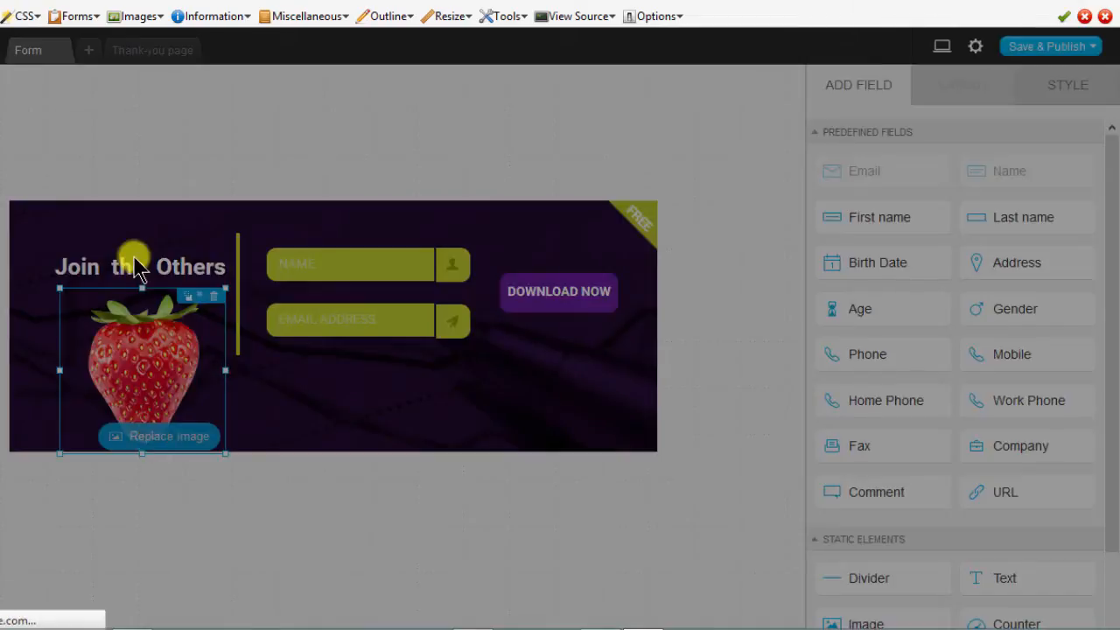
click(157, 436)
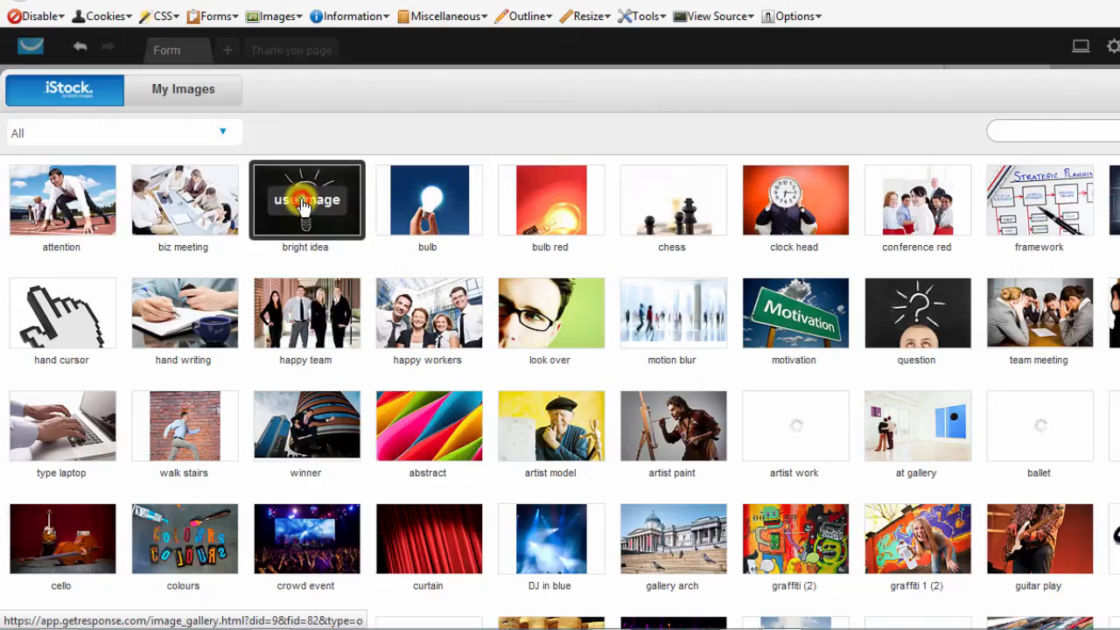
click(306, 199)
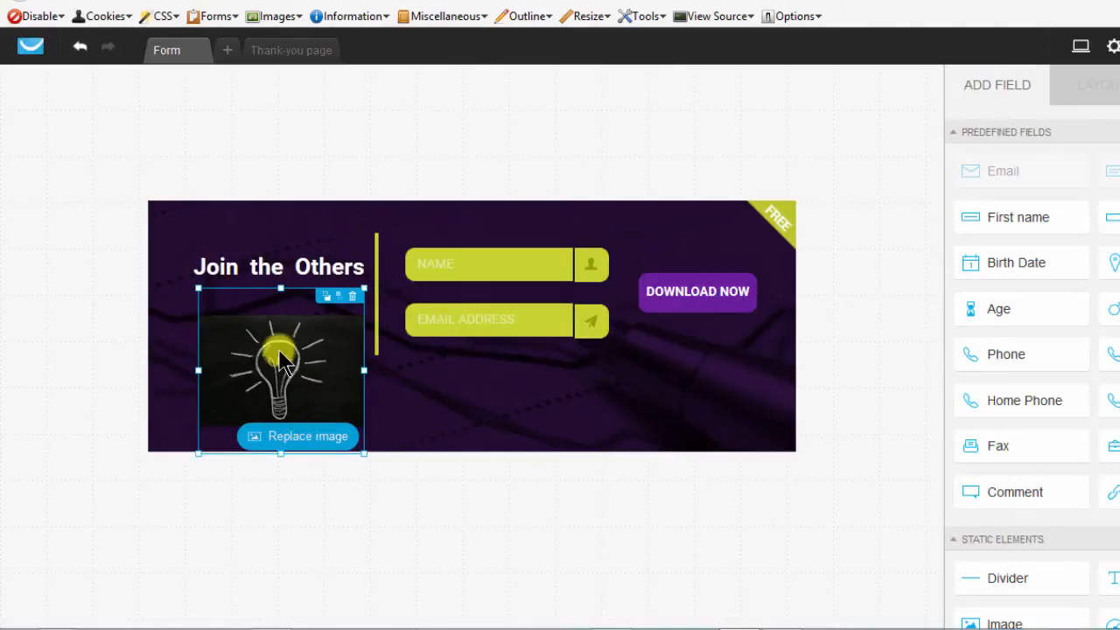
mouse_move(287, 359)
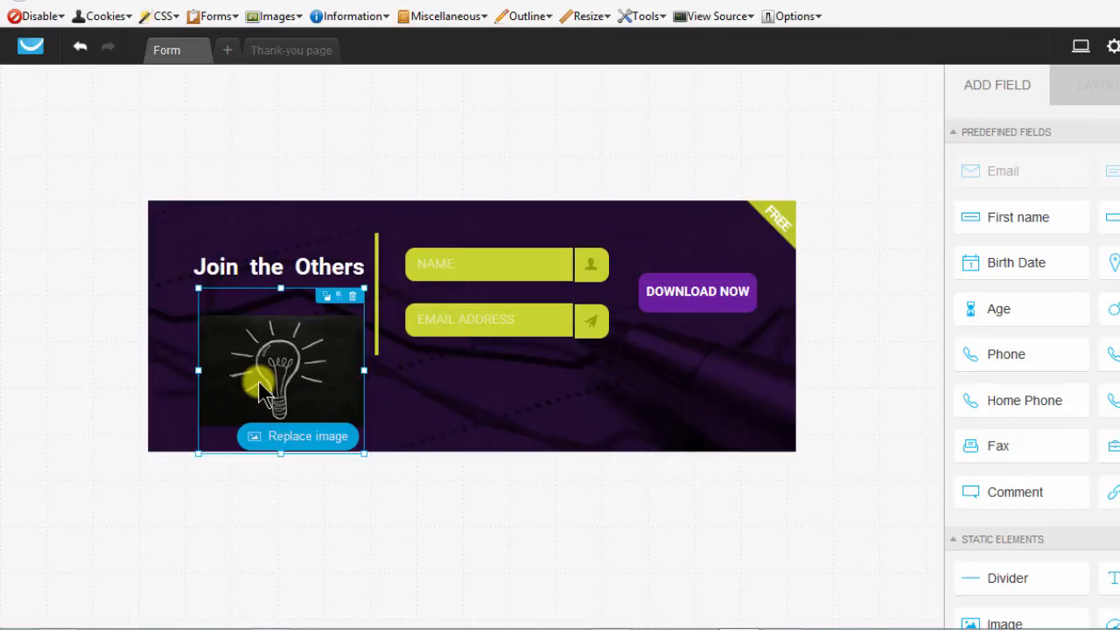
mouse_move(289, 353)
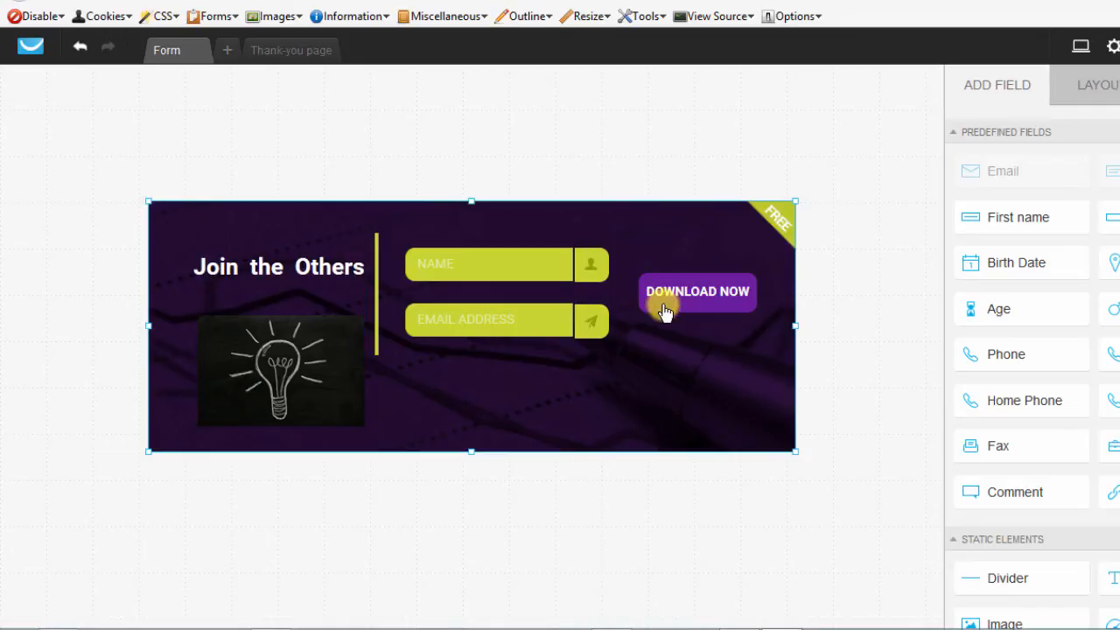
mouse_move(546, 382)
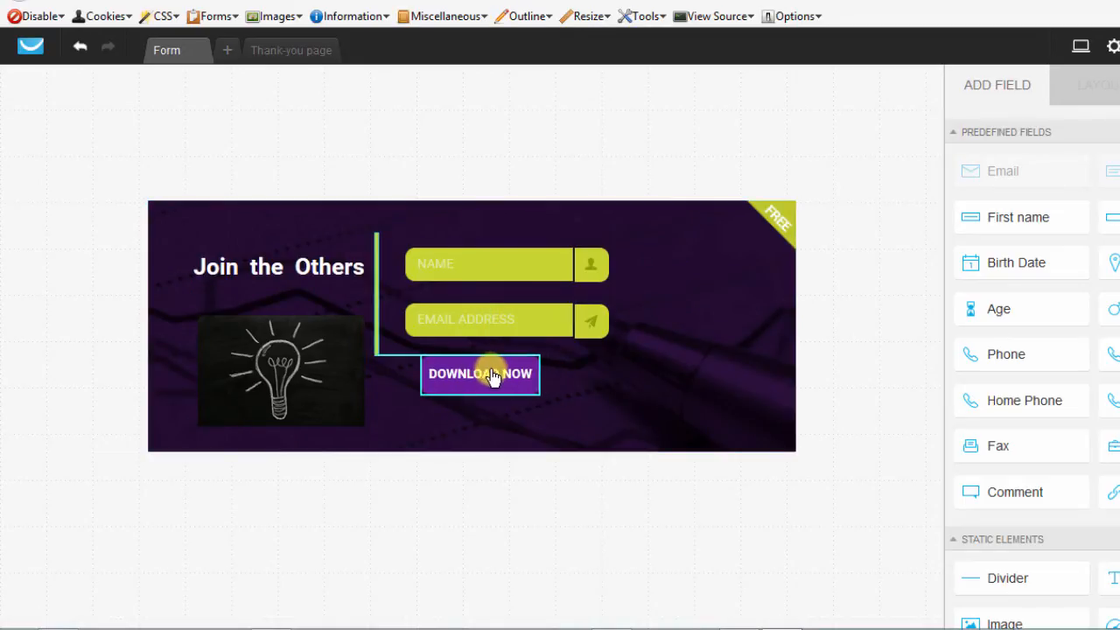
- Move the button below the fields, widen it to match, and relabel it 'Join Now'
click(480, 374)
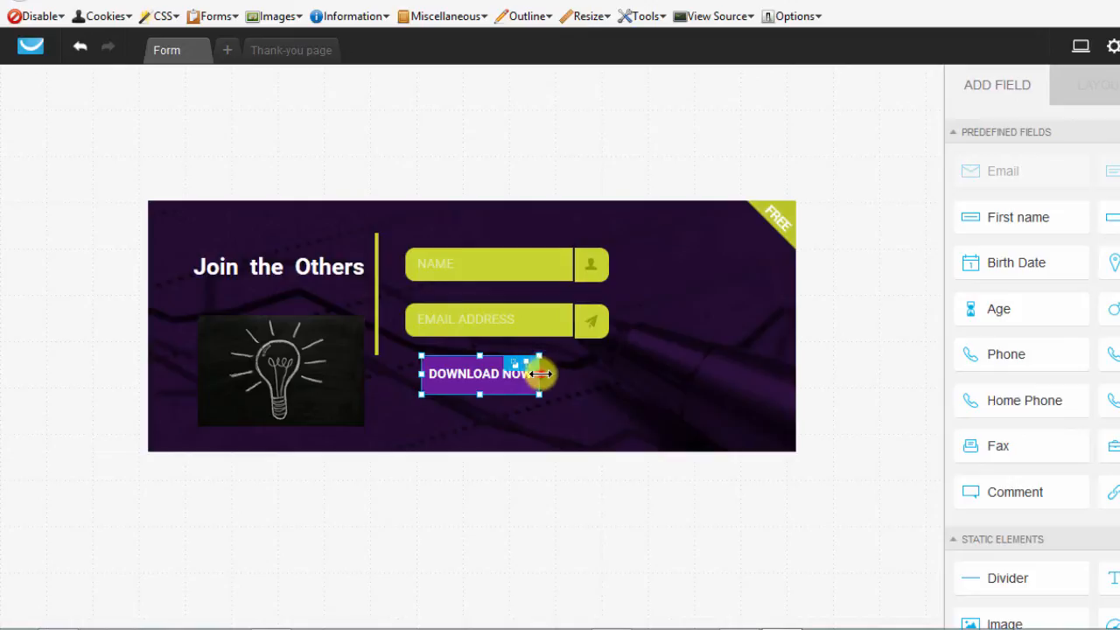
drag(541, 375, 598, 374)
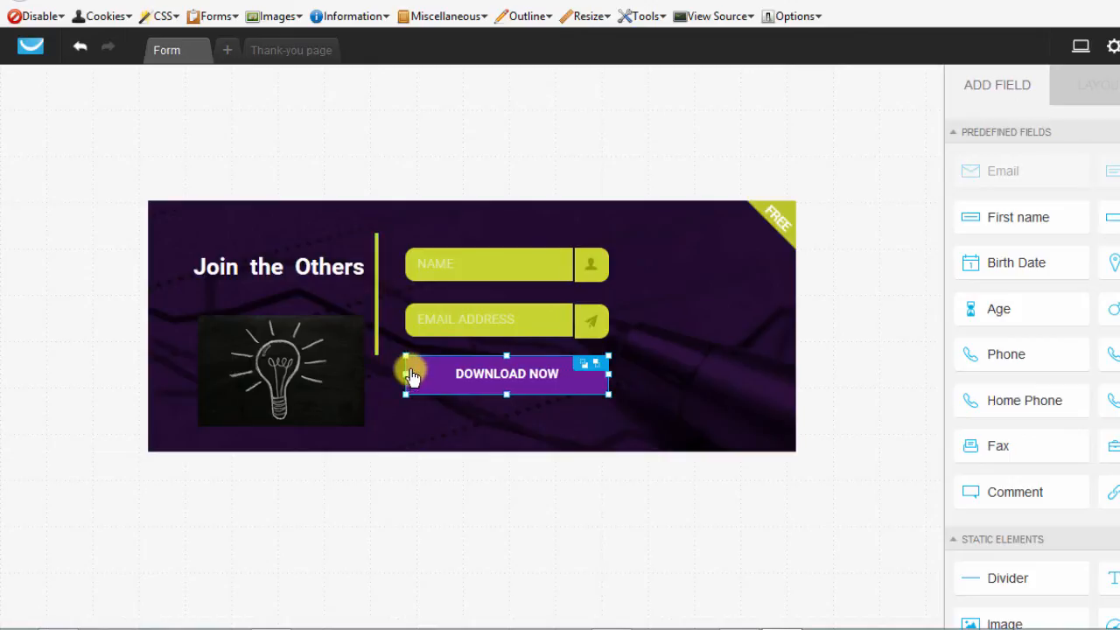
mouse_move(522, 381)
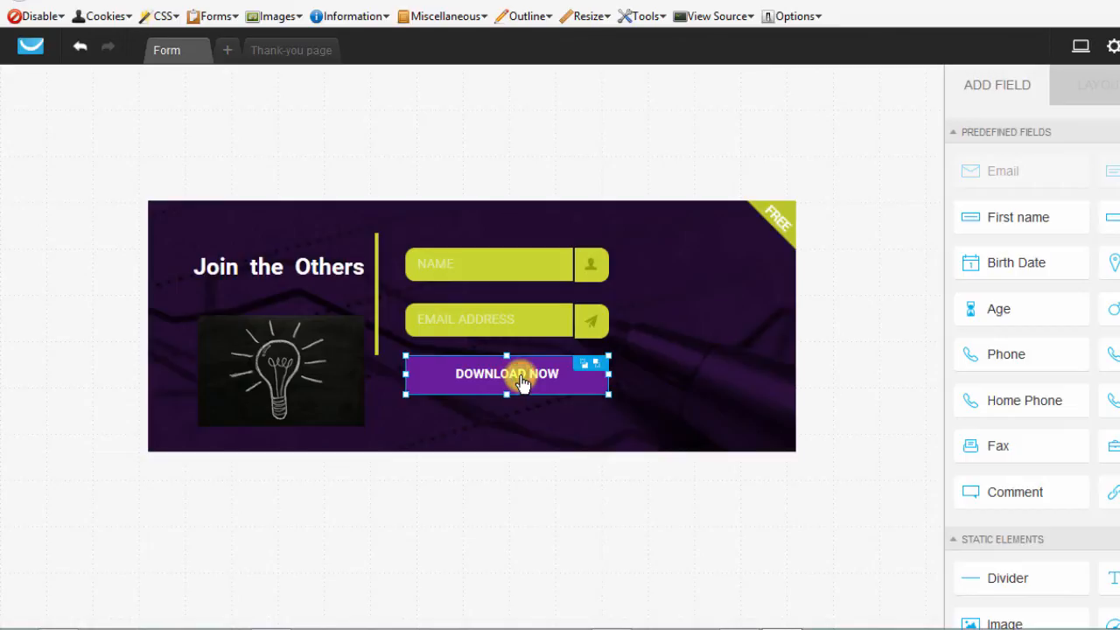
click(507, 375)
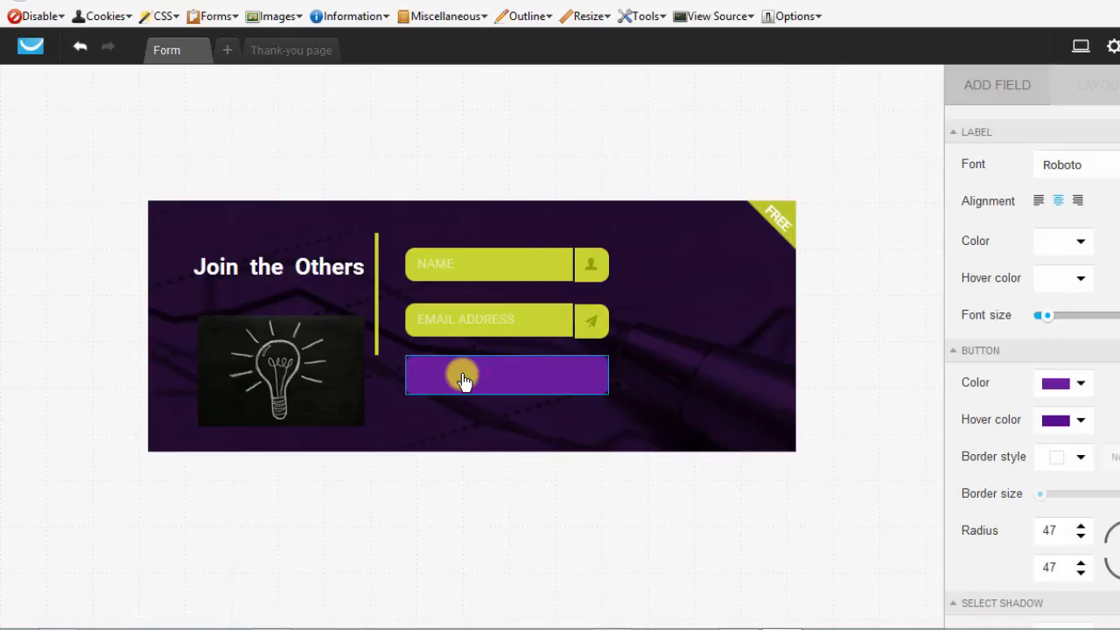
text(Join Now)
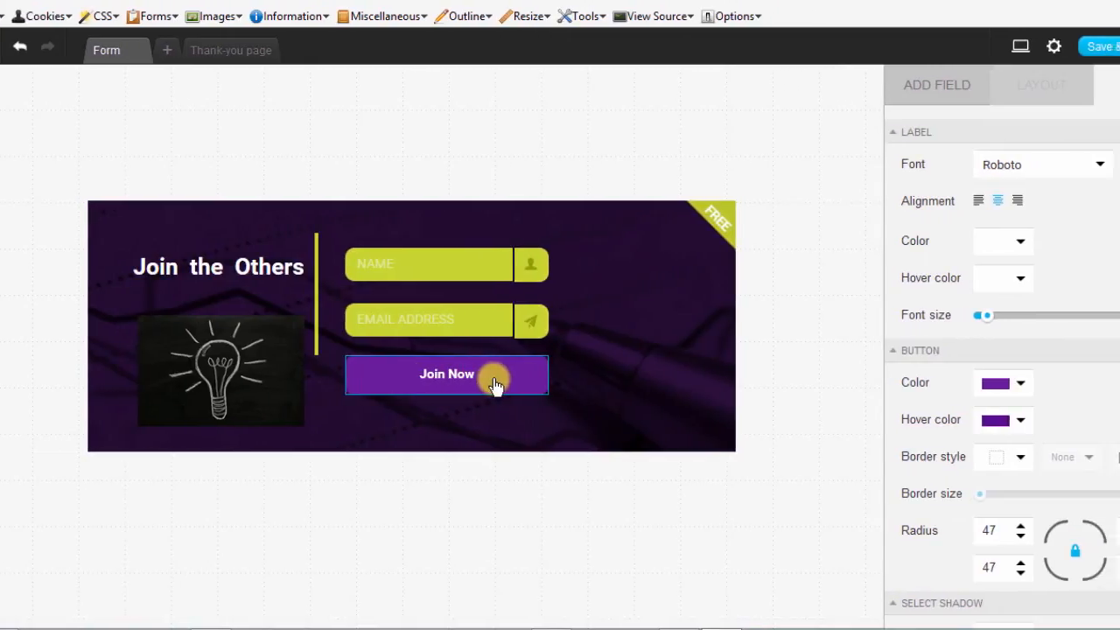
- Colour the Join Now button blue with a lighter blue hover colour
click(493, 385)
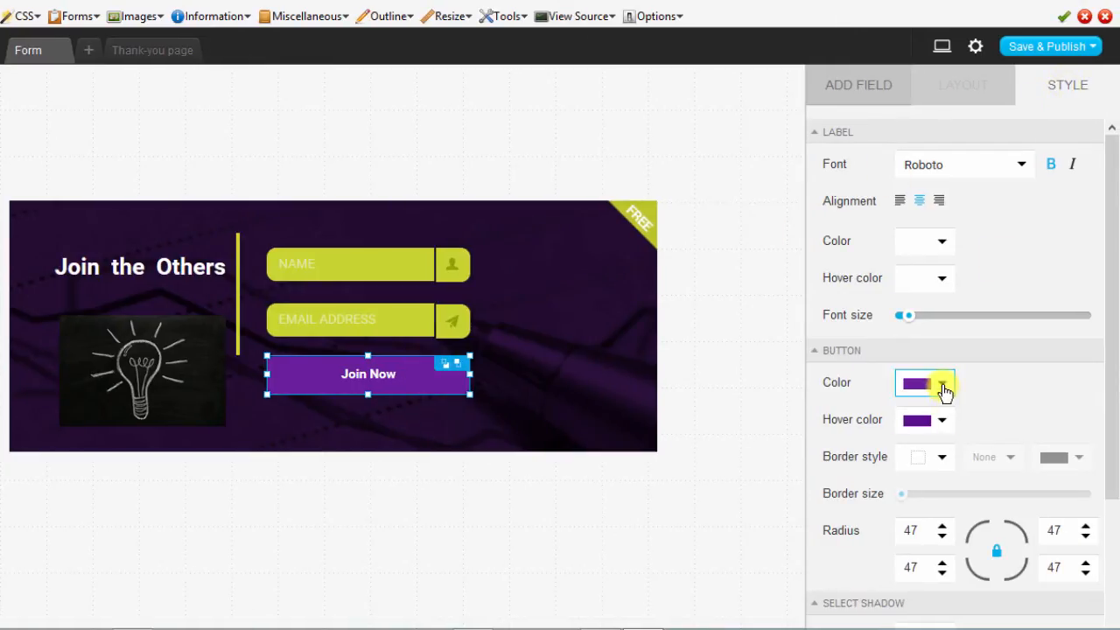
click(917, 383)
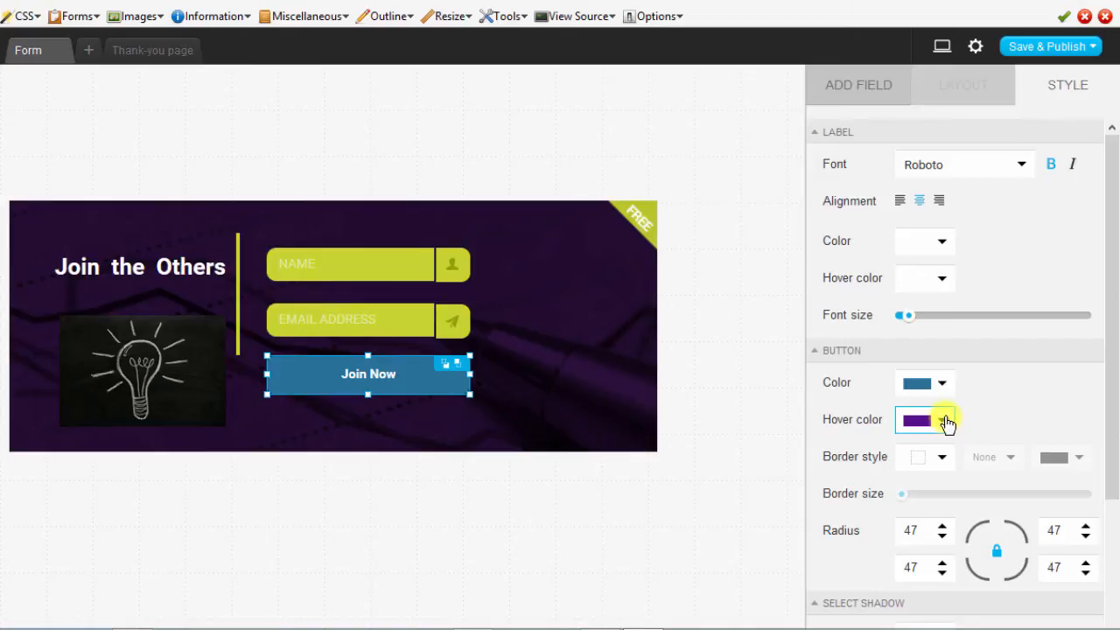
click(942, 420)
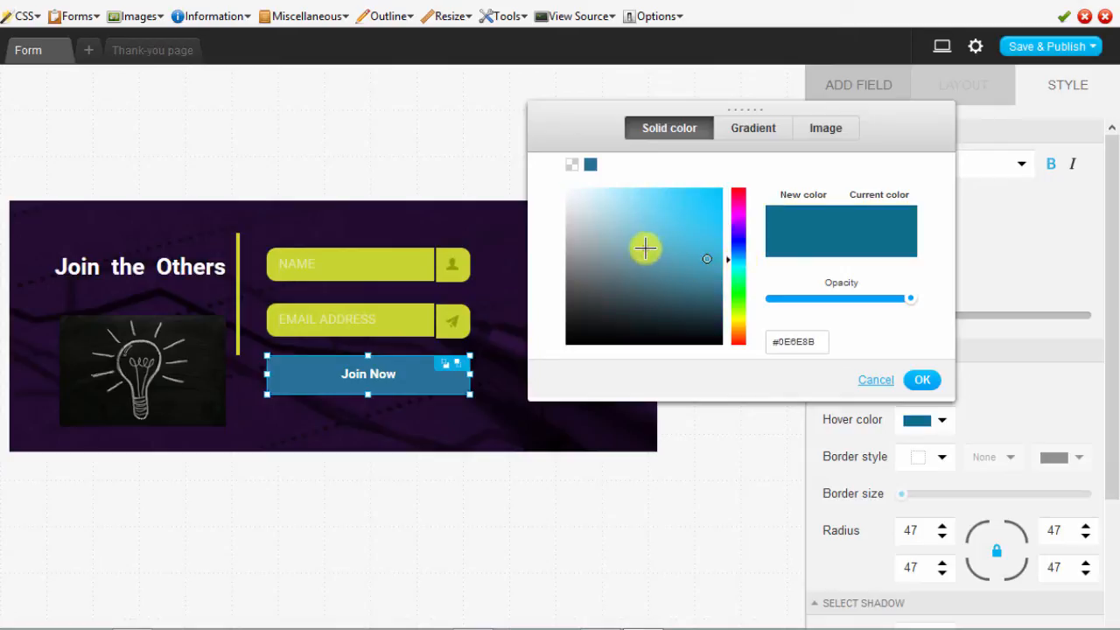
drag(643, 249, 623, 227)
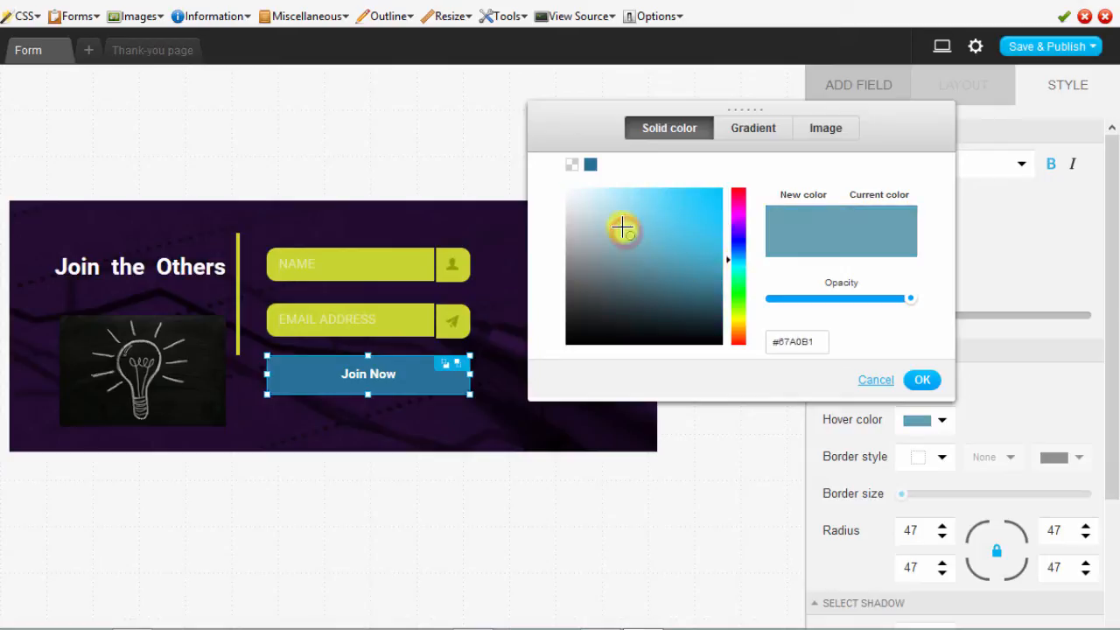
click(920, 380)
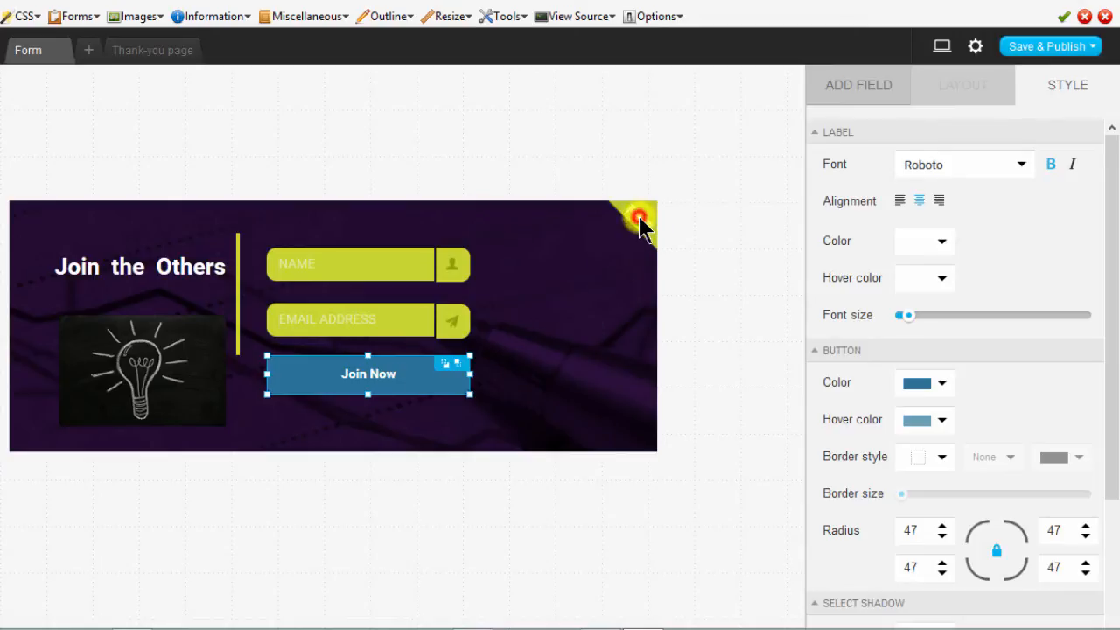
- Delete the FREE corner ribbon image from the form
click(634, 224)
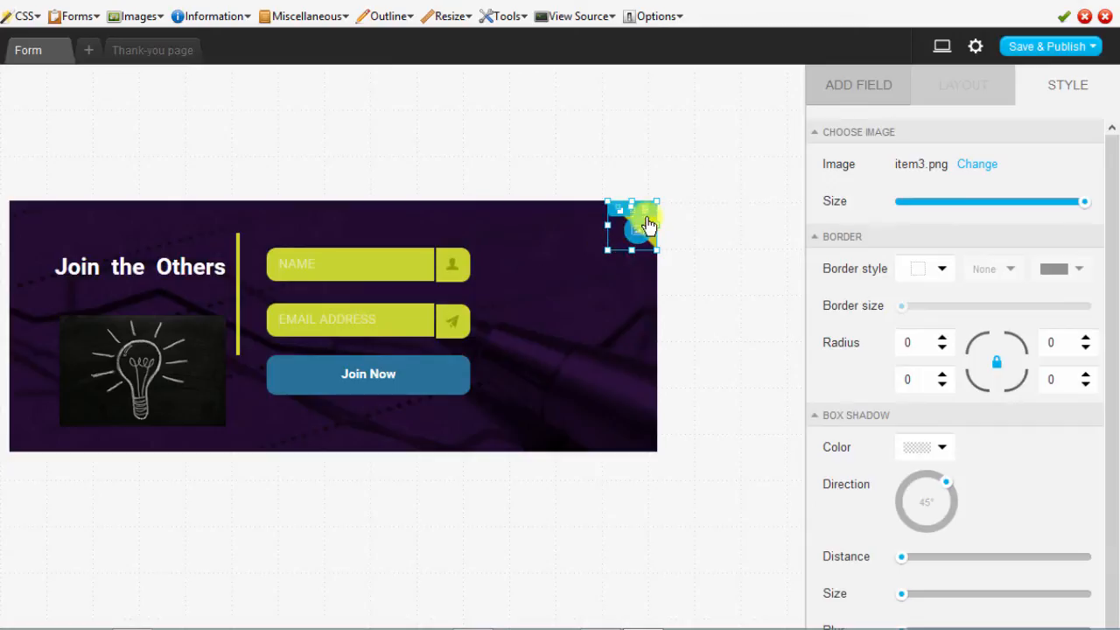
click(857, 84)
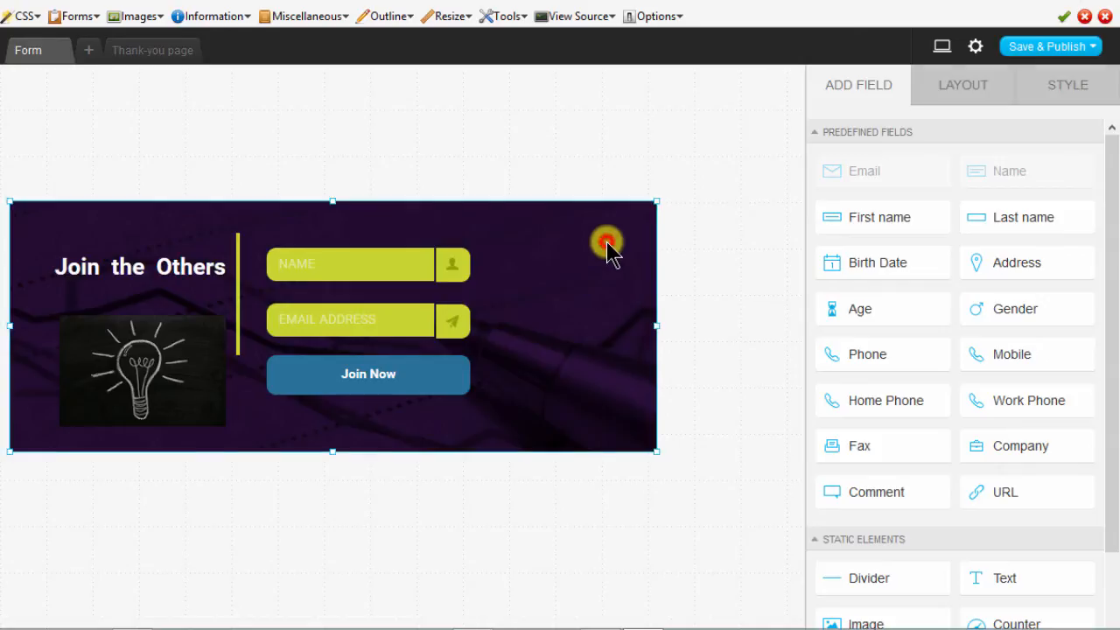
mouse_move(550, 266)
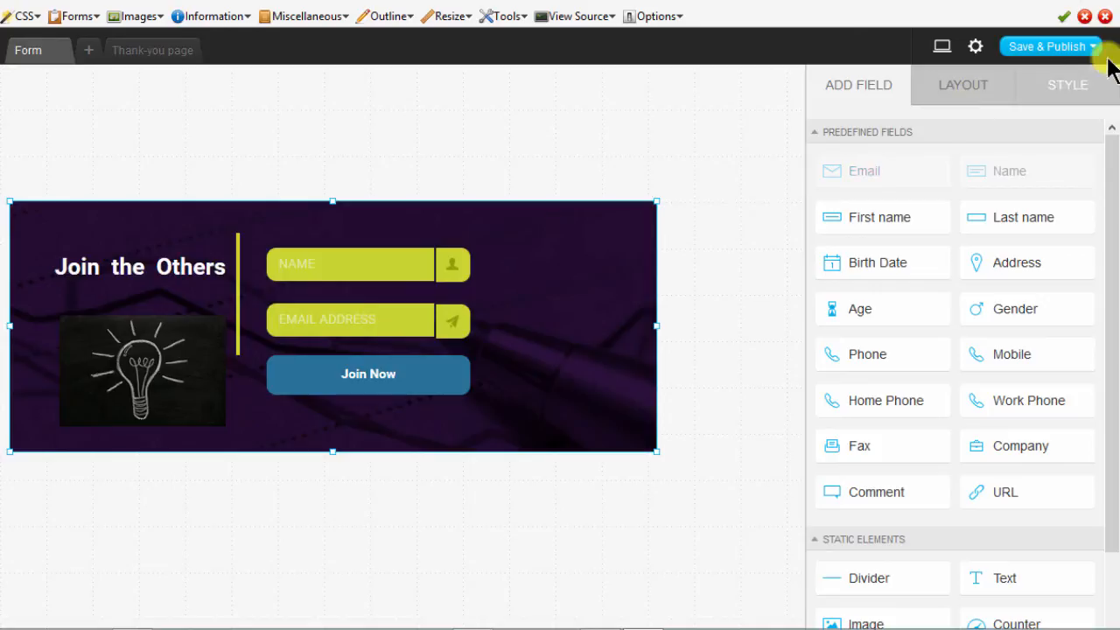
- Set the form's background Radius so all four corners are evenly rounded
click(1068, 84)
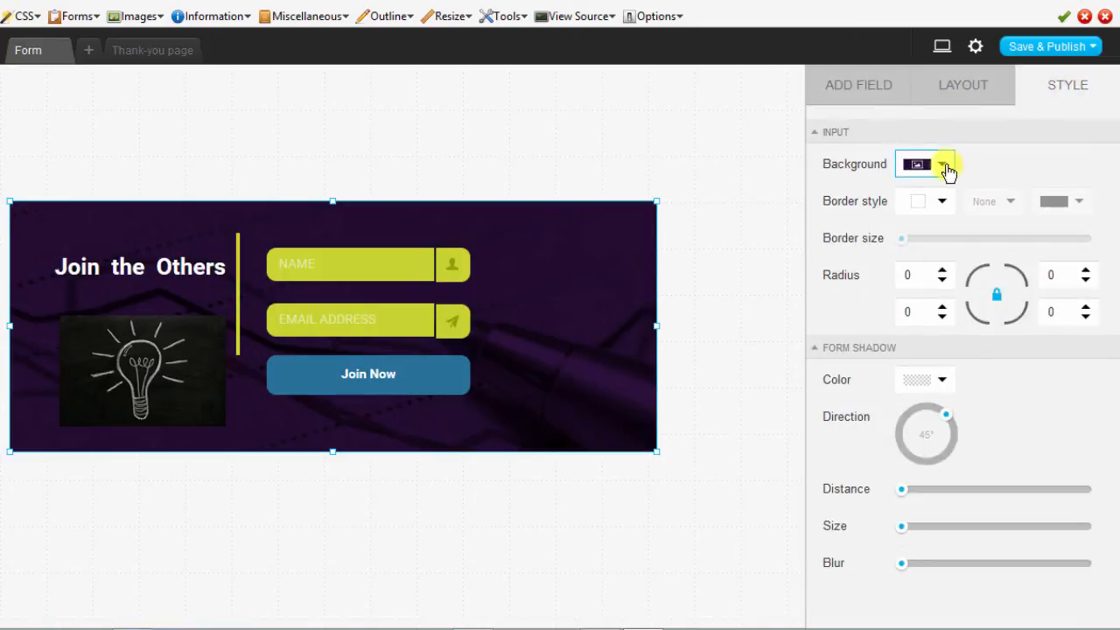
click(942, 165)
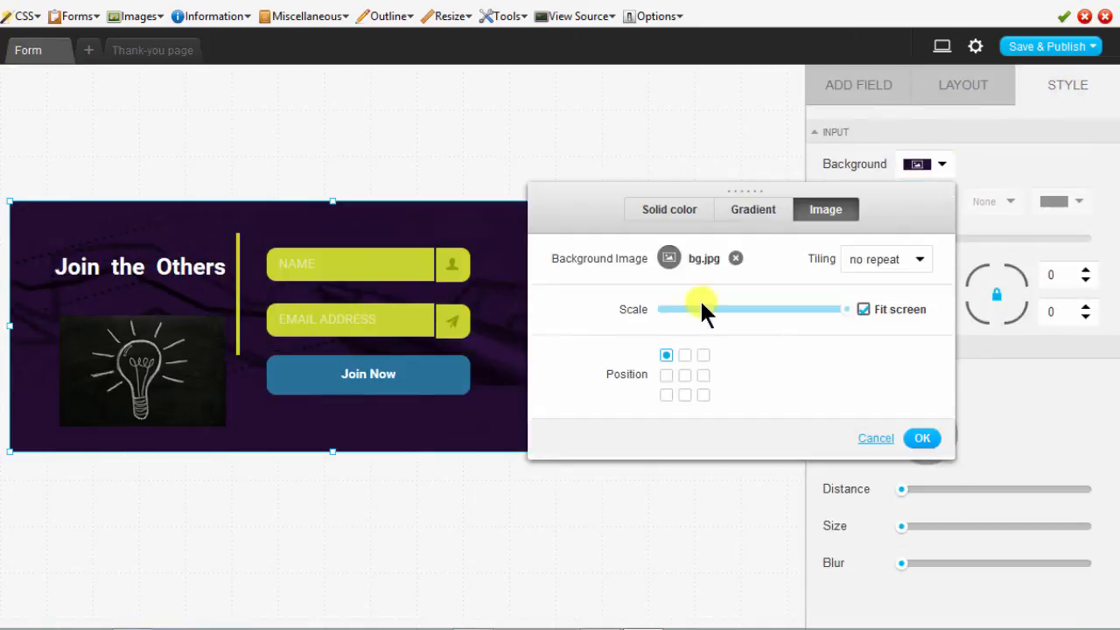
click(922, 438)
text(8)
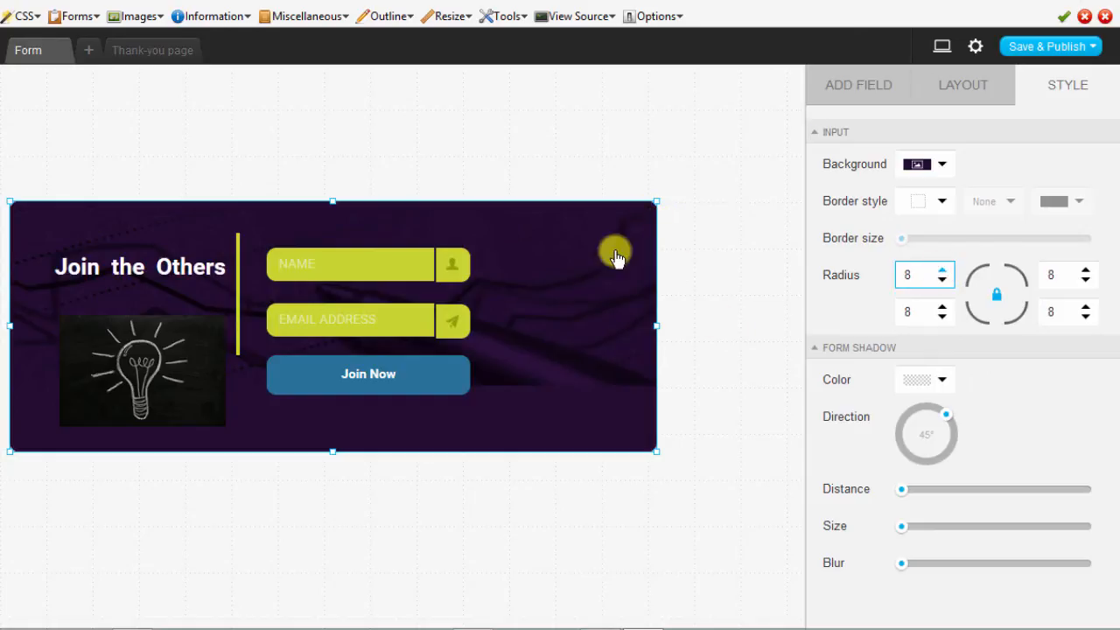
click(350, 319)
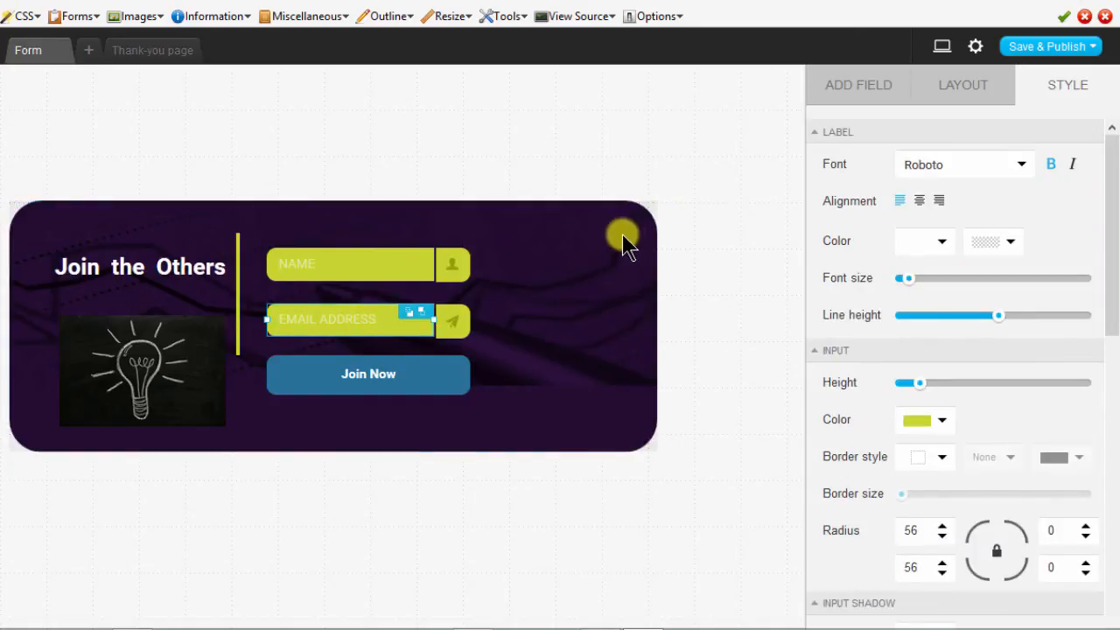
mouse_move(599, 336)
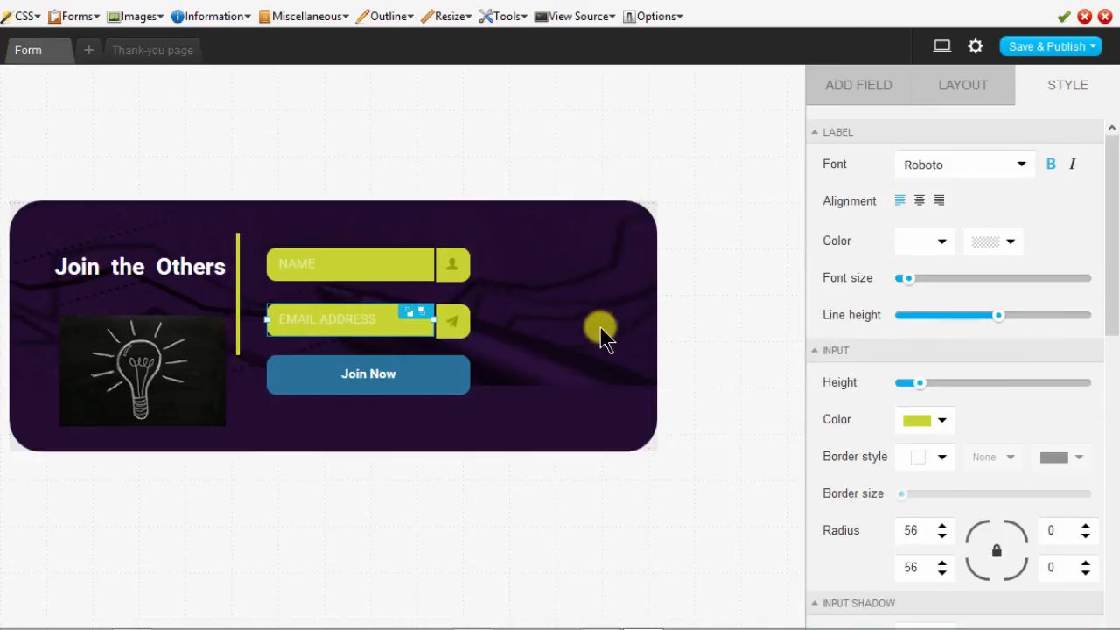
click(628, 255)
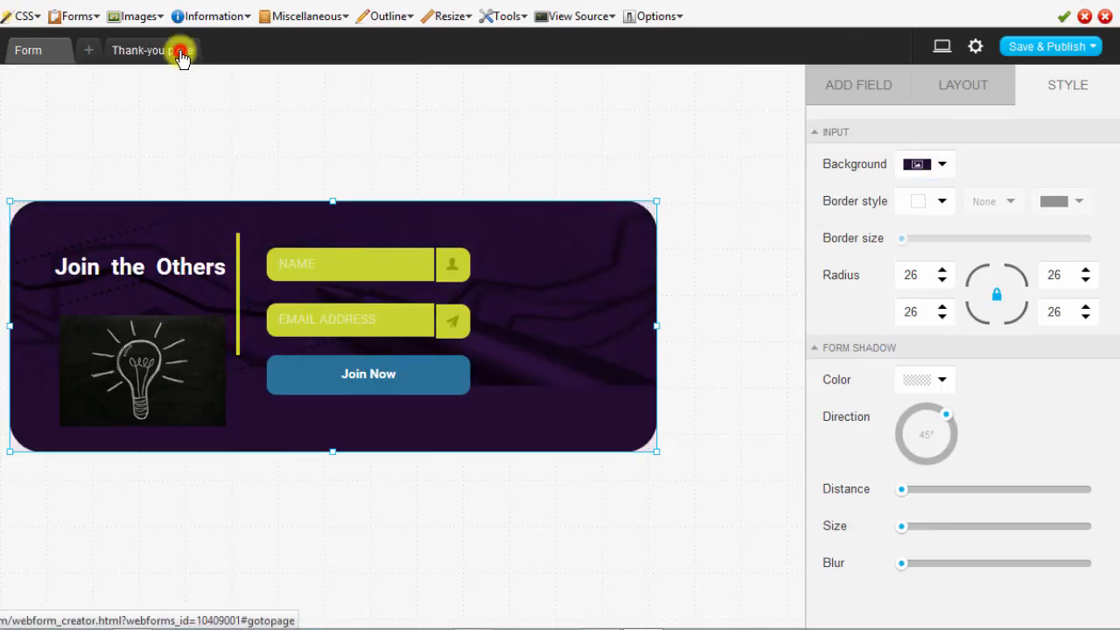
- Trim the thank-you page heading to just 'THANK YOU' and return to the form view
click(152, 49)
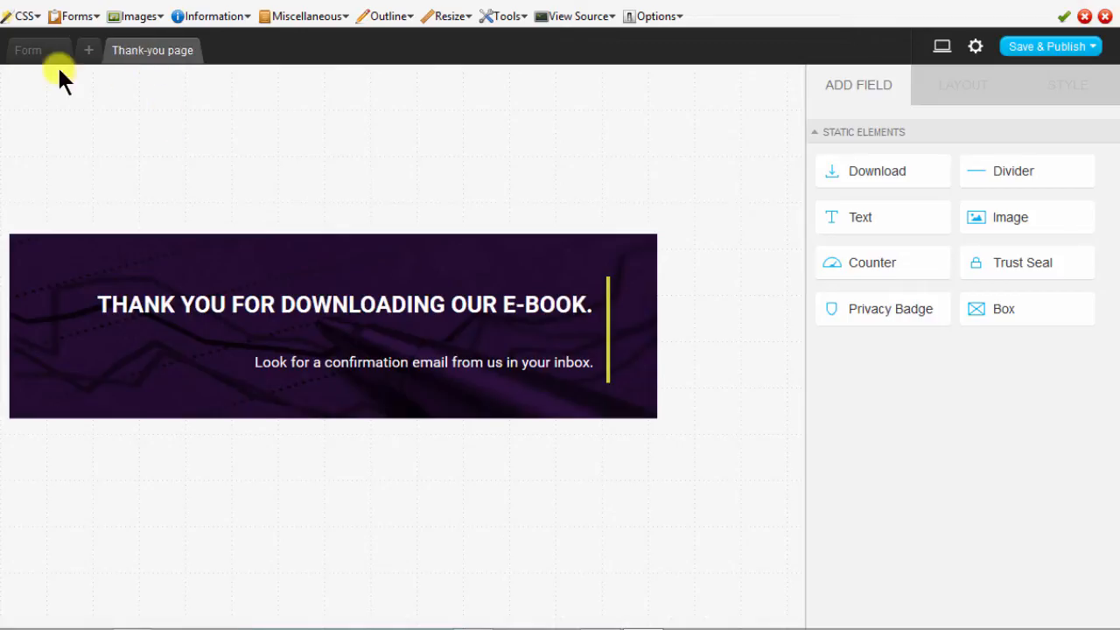
click(28, 49)
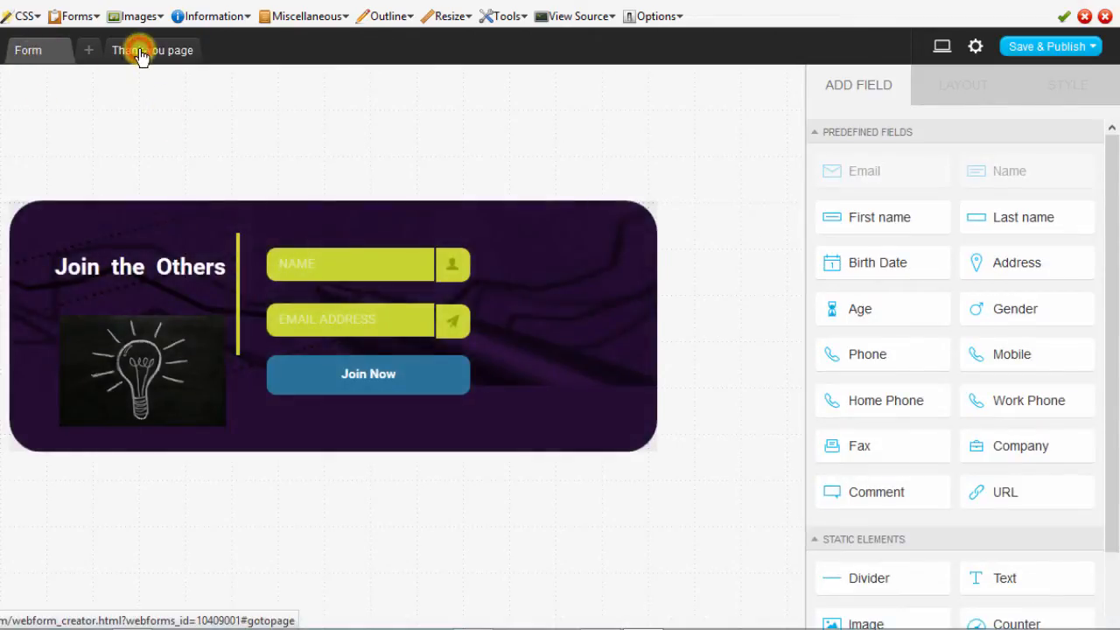
click(152, 49)
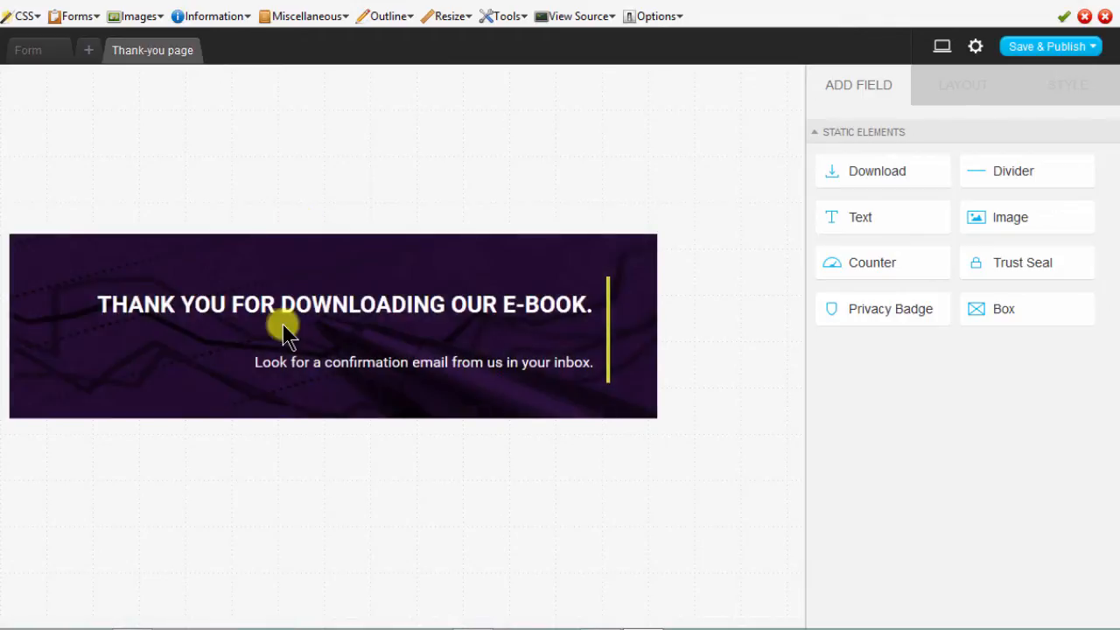
click(288, 304)
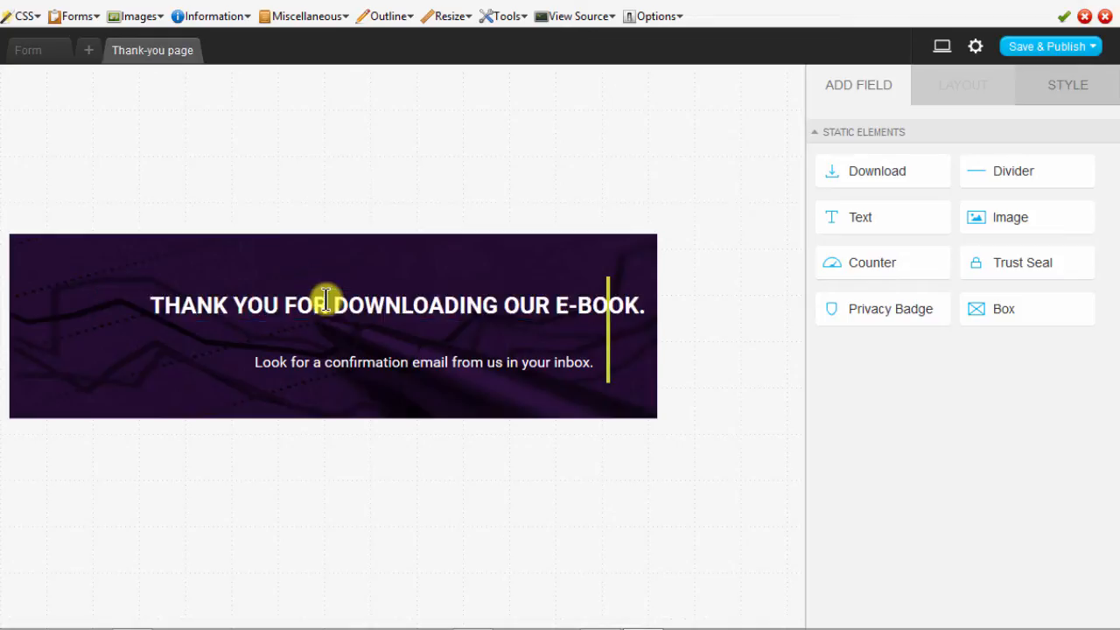
click(324, 305)
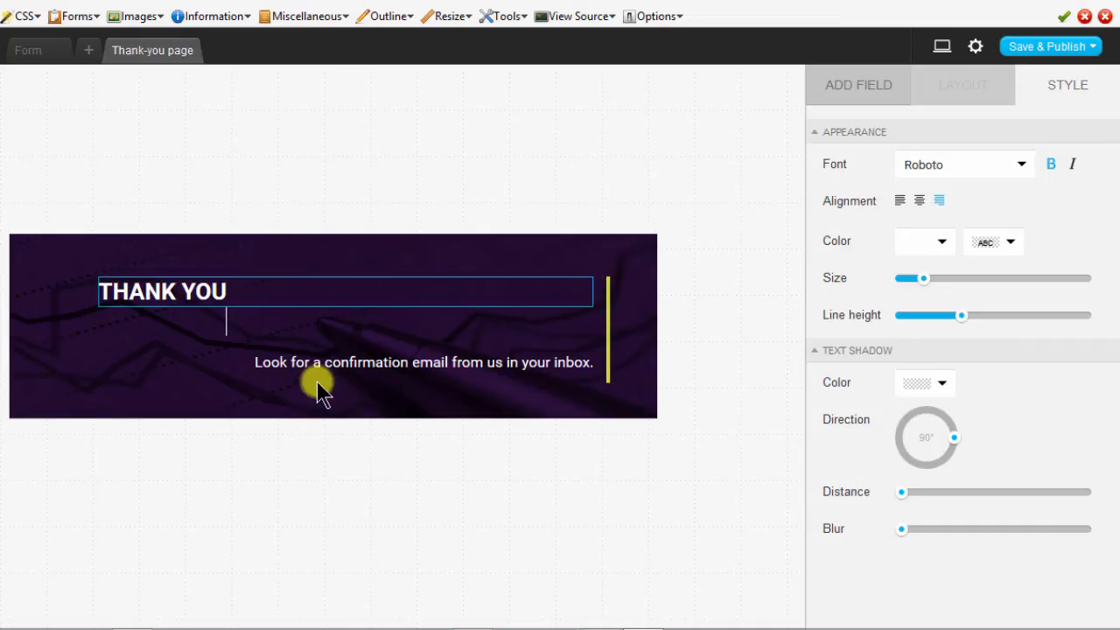
click(175, 336)
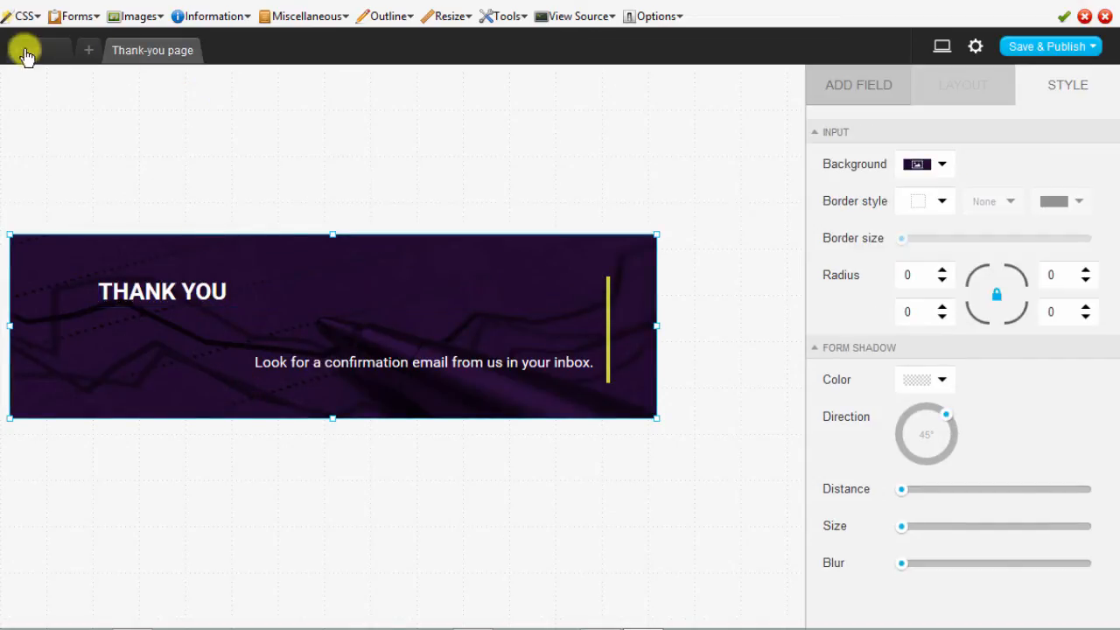
click(857, 84)
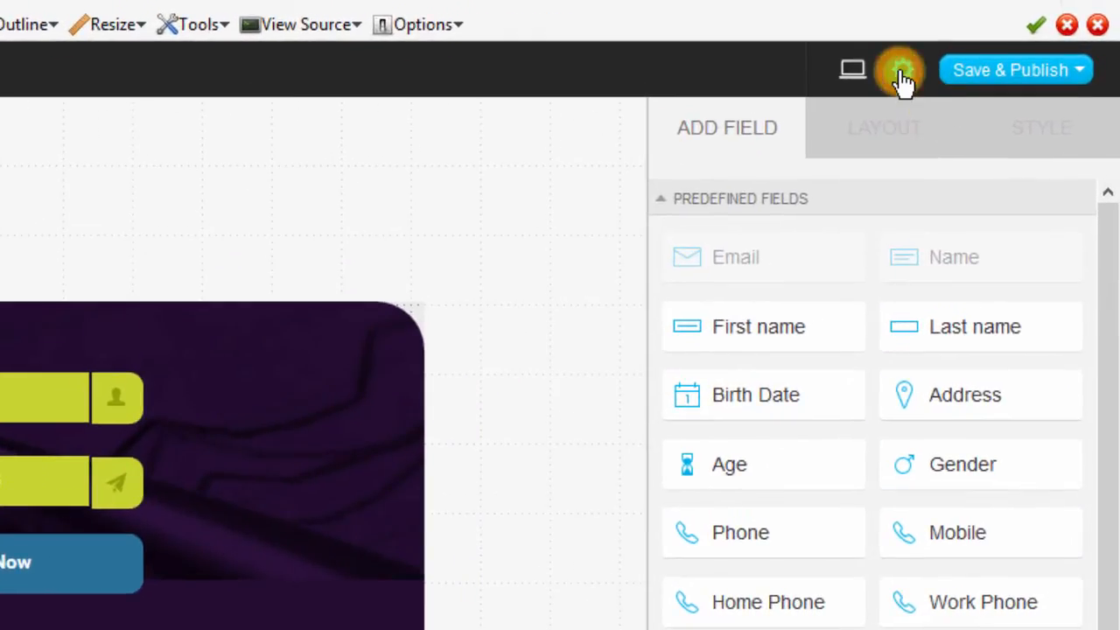
- Review Subscription settings: campaign 'rwahowa', confirmed opt-in on, cycle day 0 checked
click(901, 70)
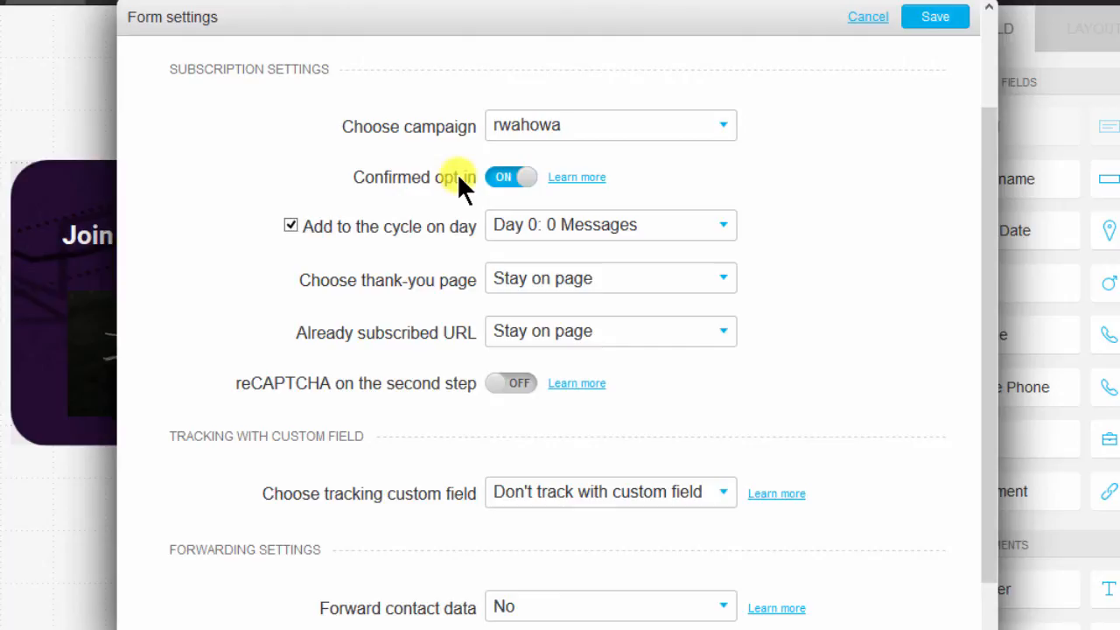
click(511, 177)
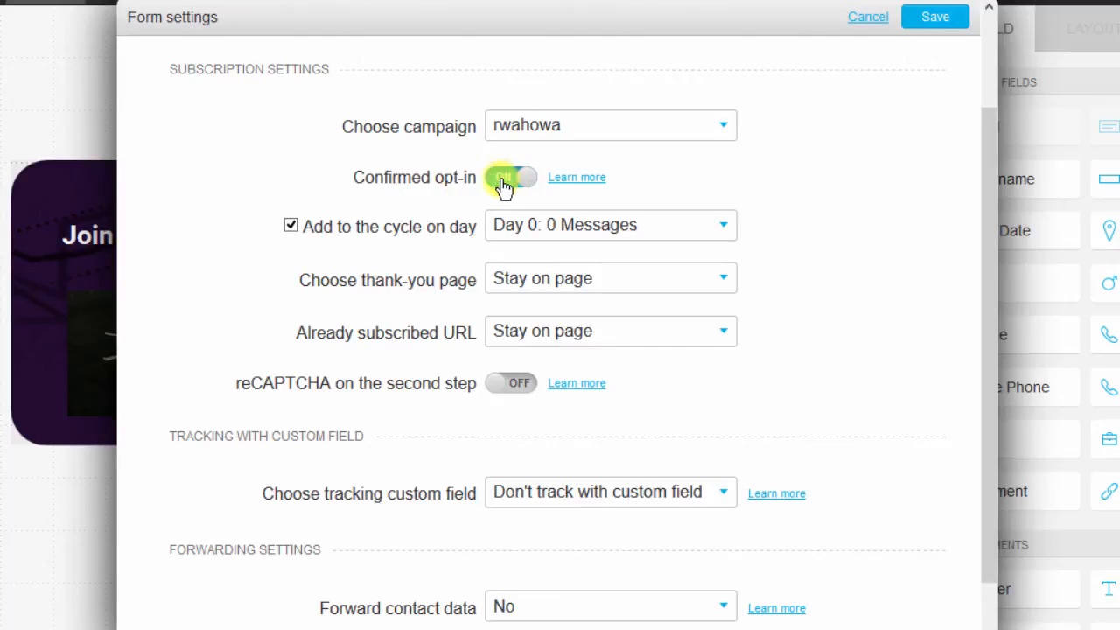
click(514, 177)
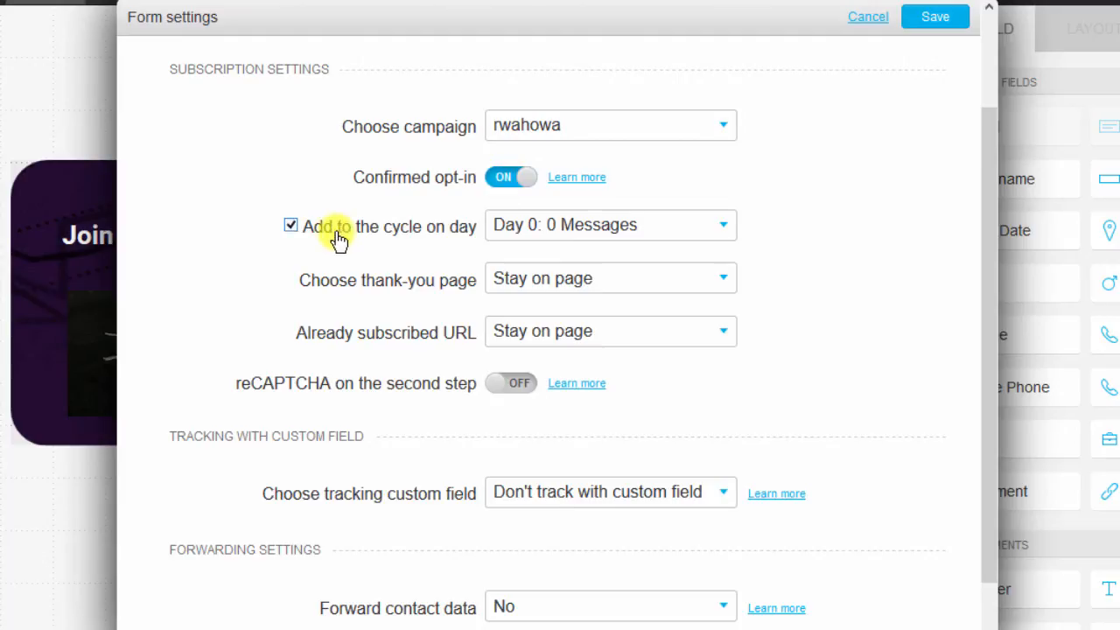
mouse_move(389, 237)
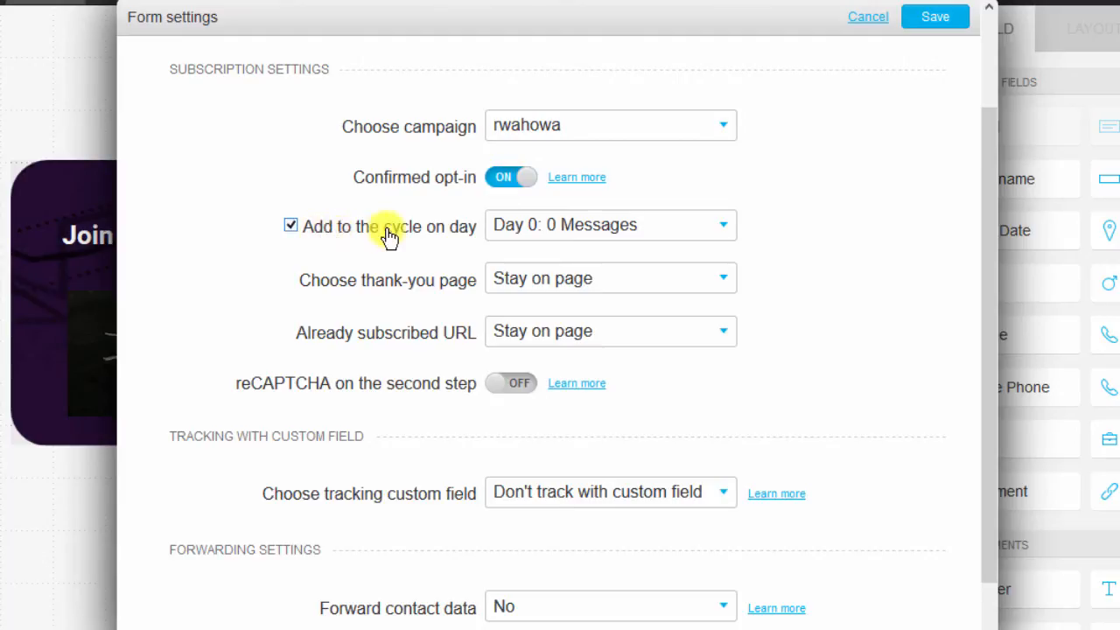
mouse_move(621, 224)
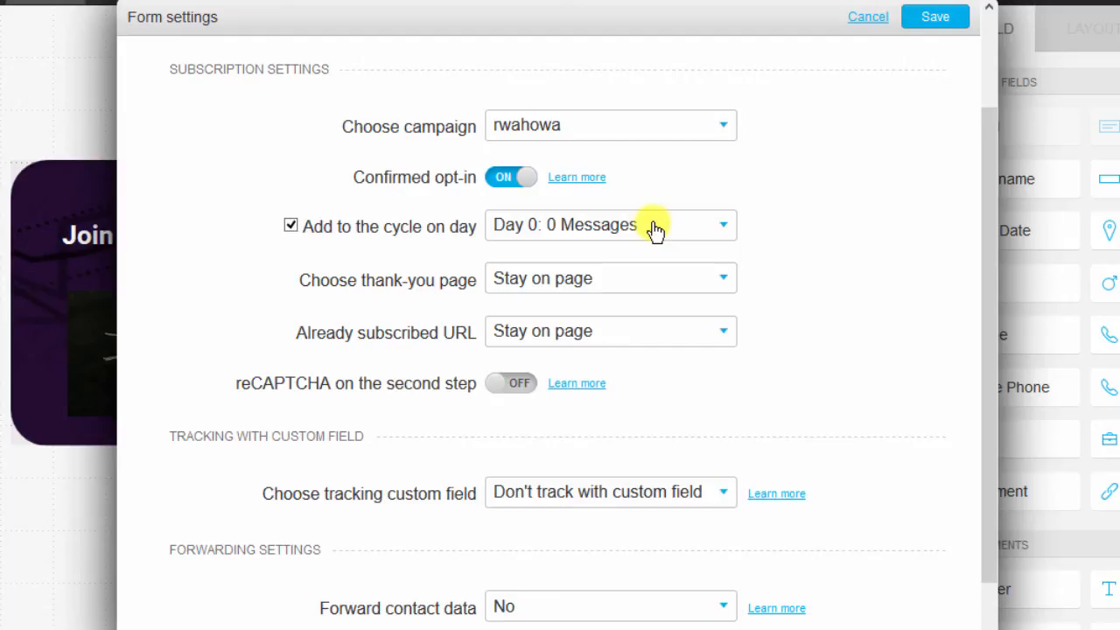
mouse_move(376, 231)
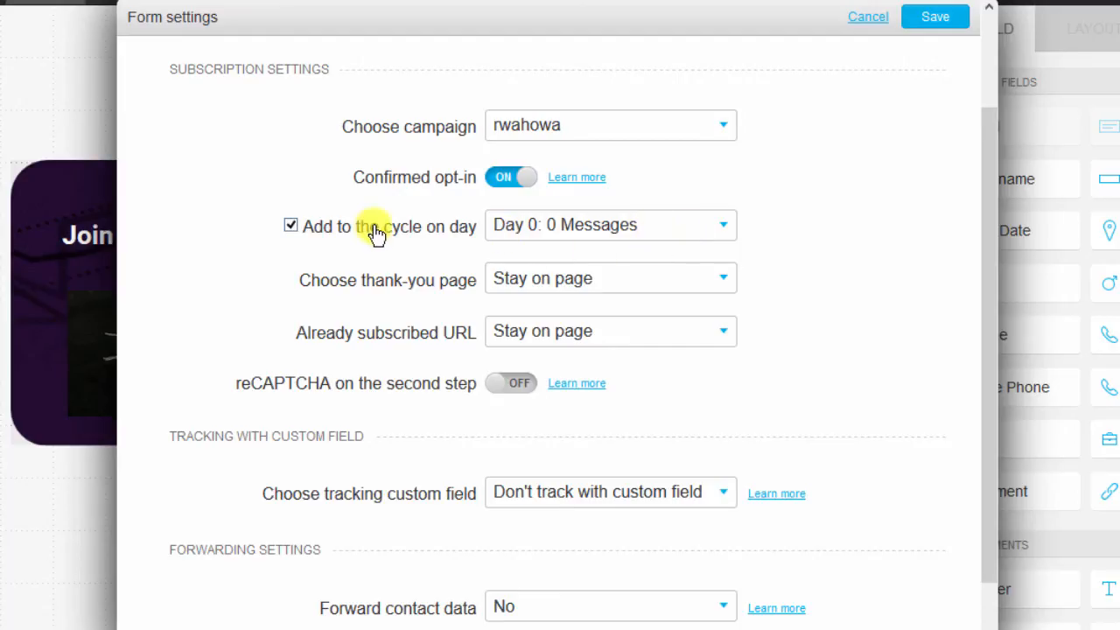
mouse_move(452, 220)
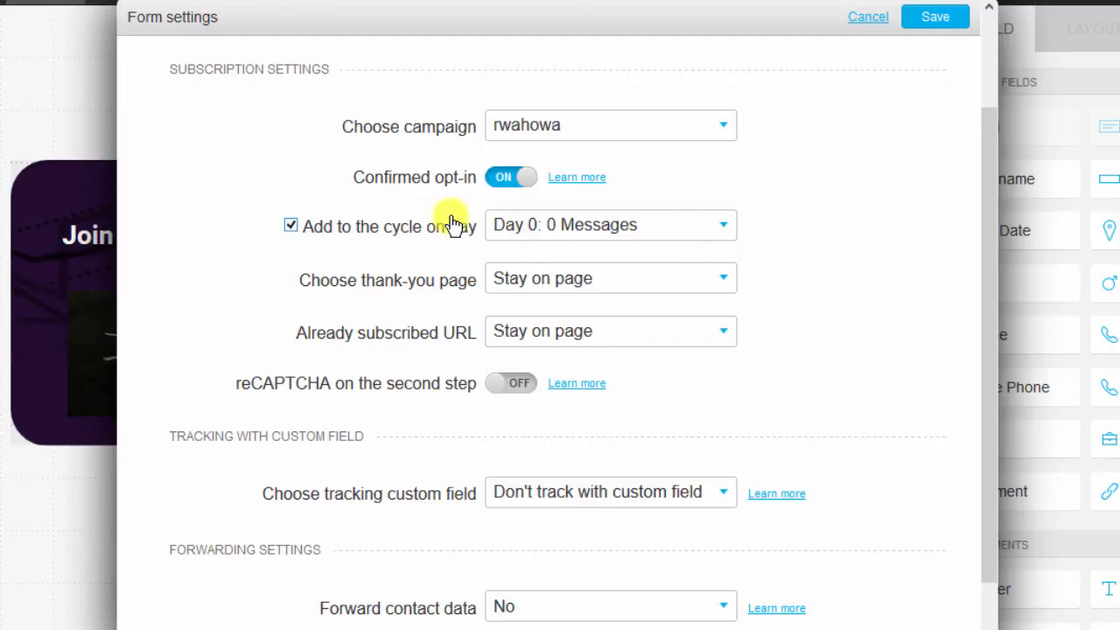
mouse_move(451, 289)
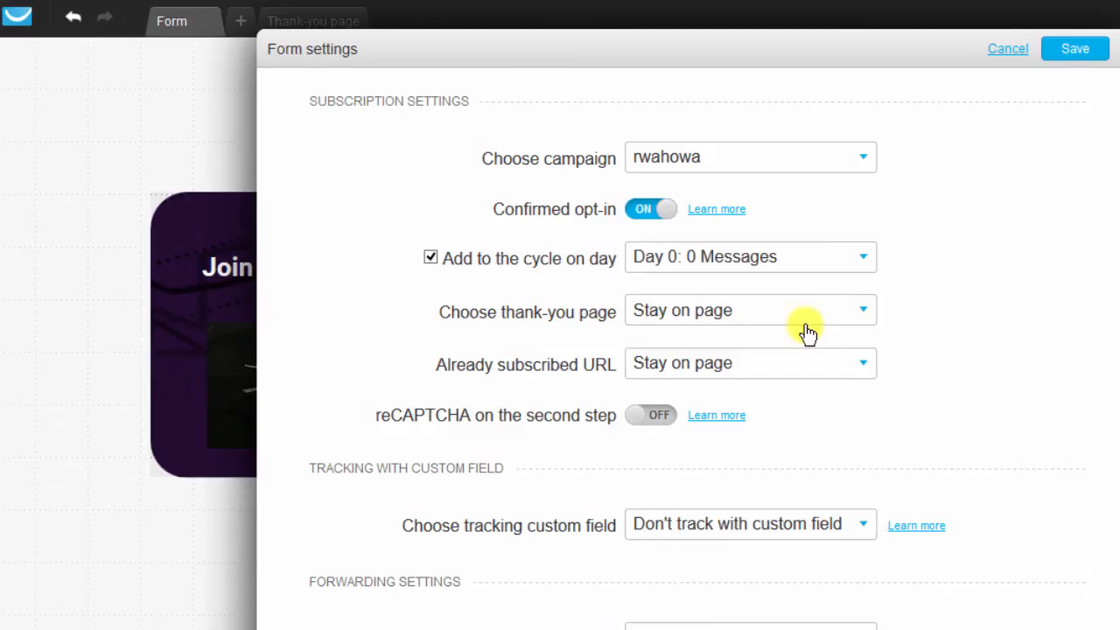
mouse_move(294, 411)
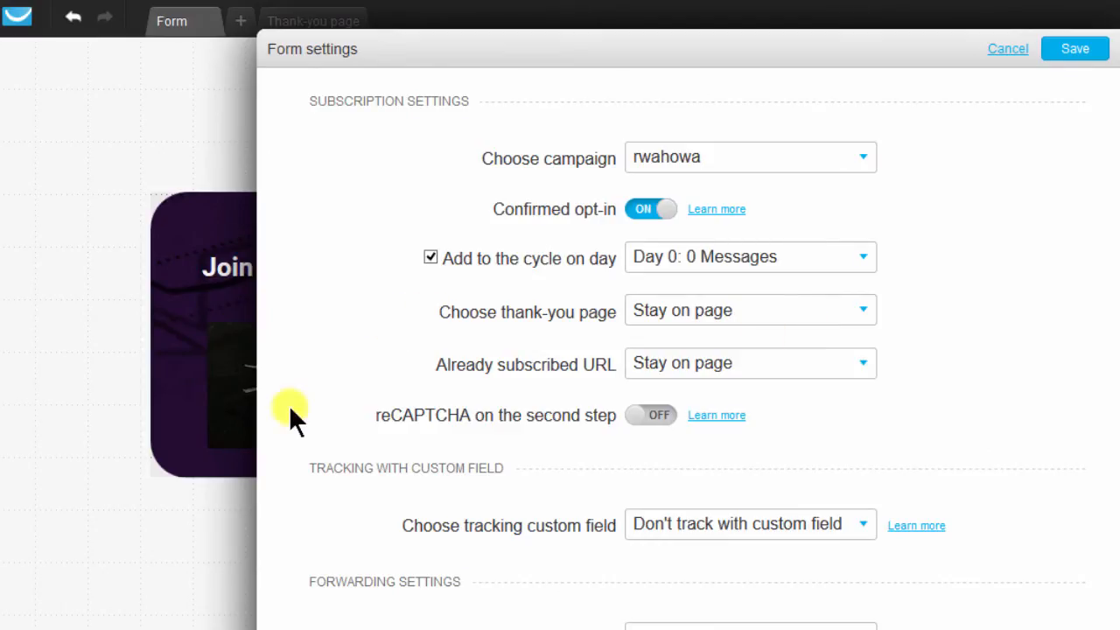
mouse_move(346, 140)
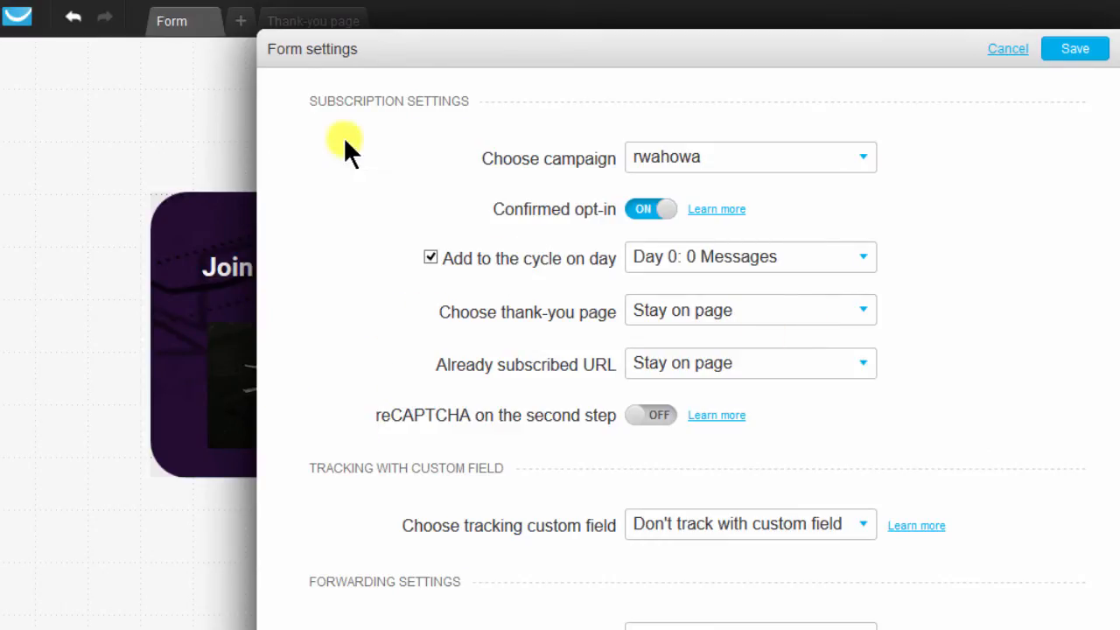
mouse_move(786, 322)
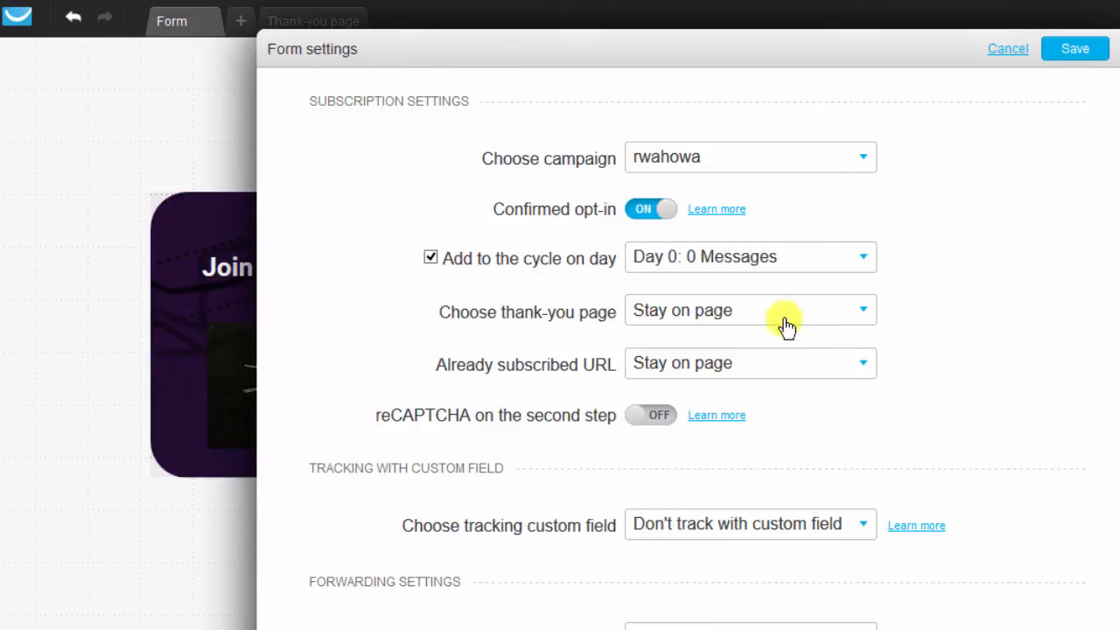
- Set the thank-you page and the already-subscribed URL to Custom, leaving the address fields empty
click(864, 309)
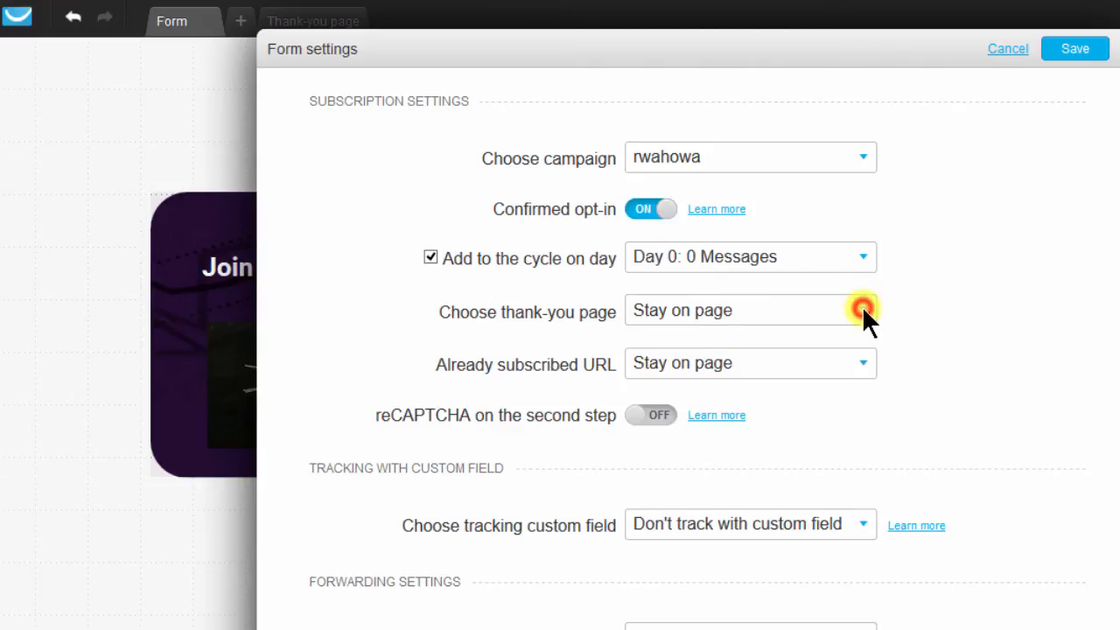
click(861, 310)
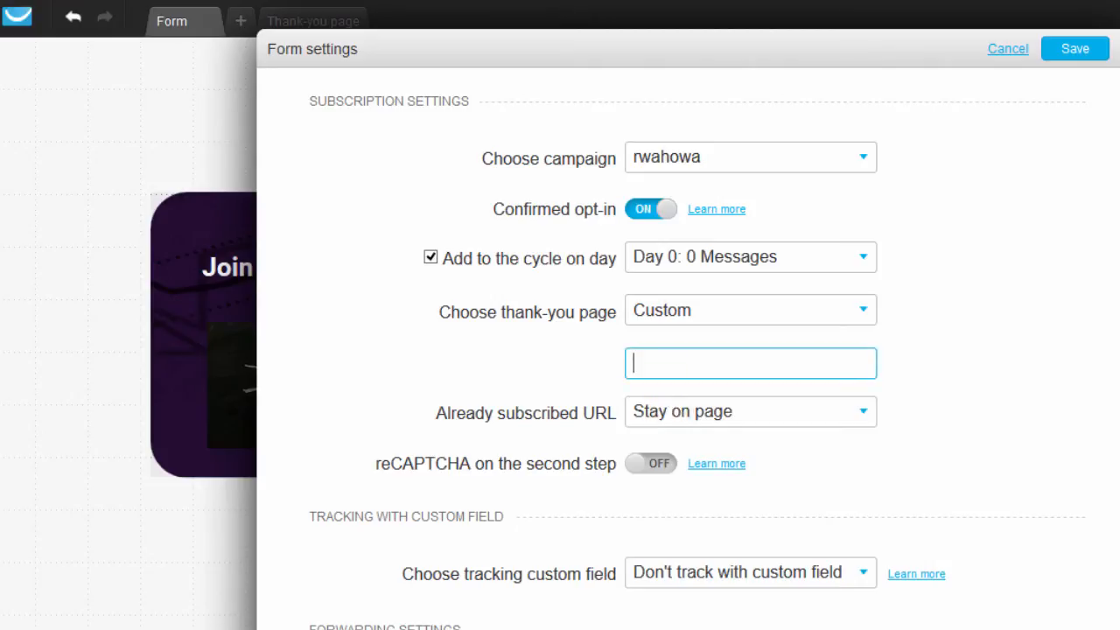
mouse_move(698, 362)
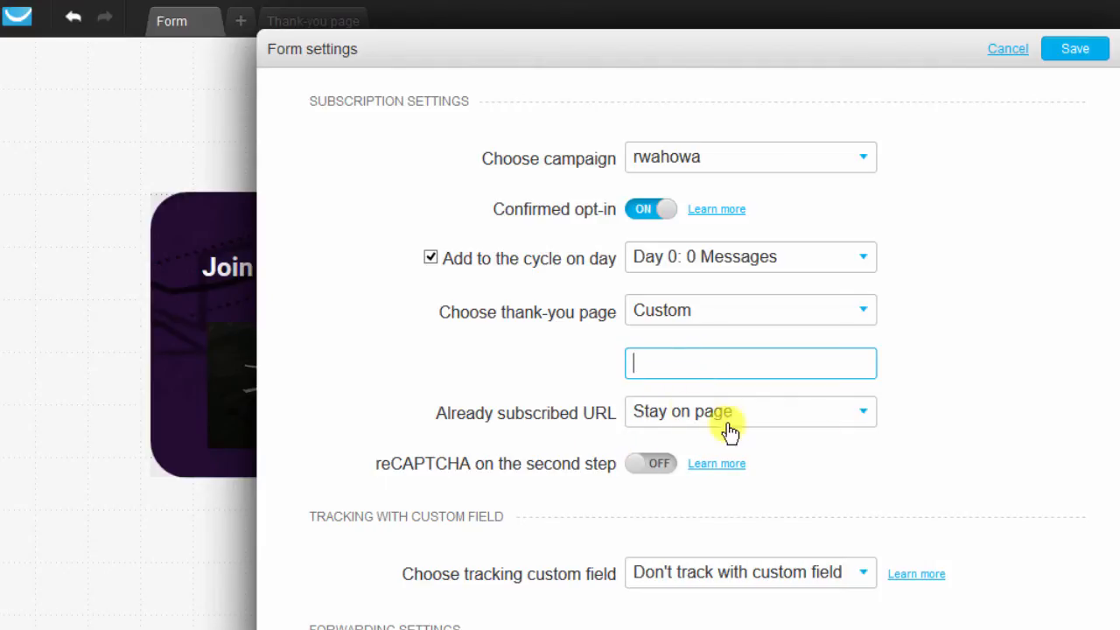
click(749, 411)
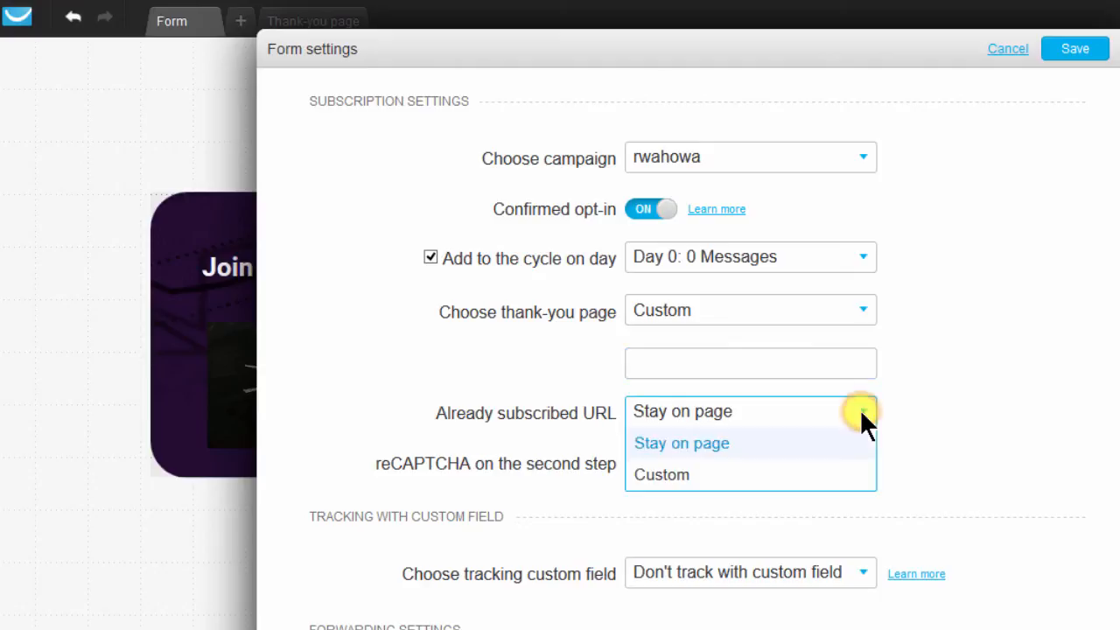
click(662, 475)
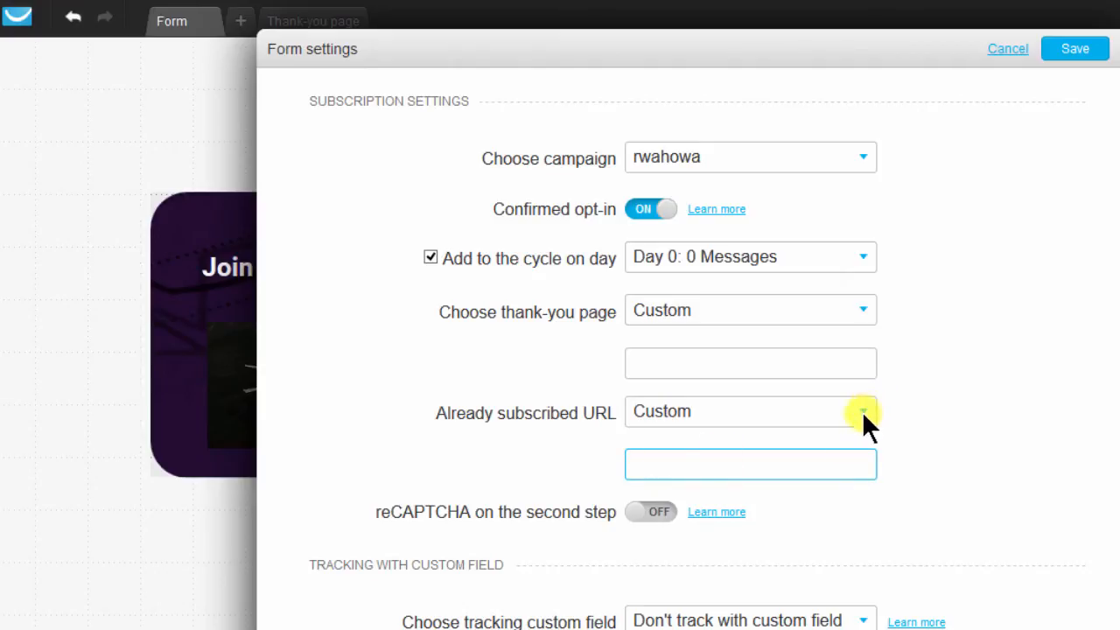
click(749, 463)
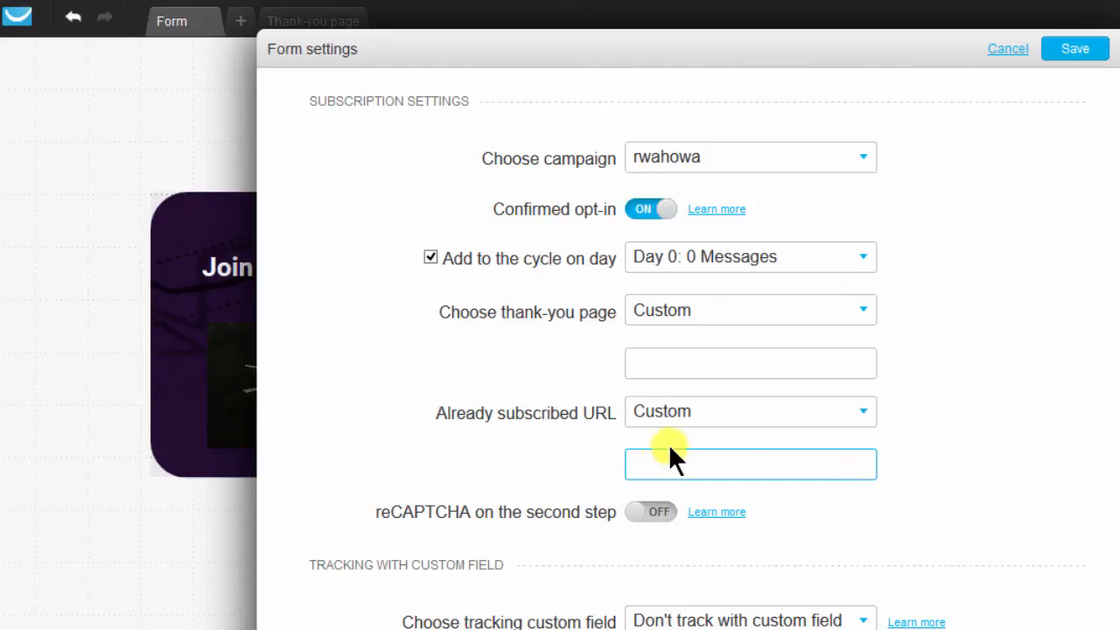
click(644, 464)
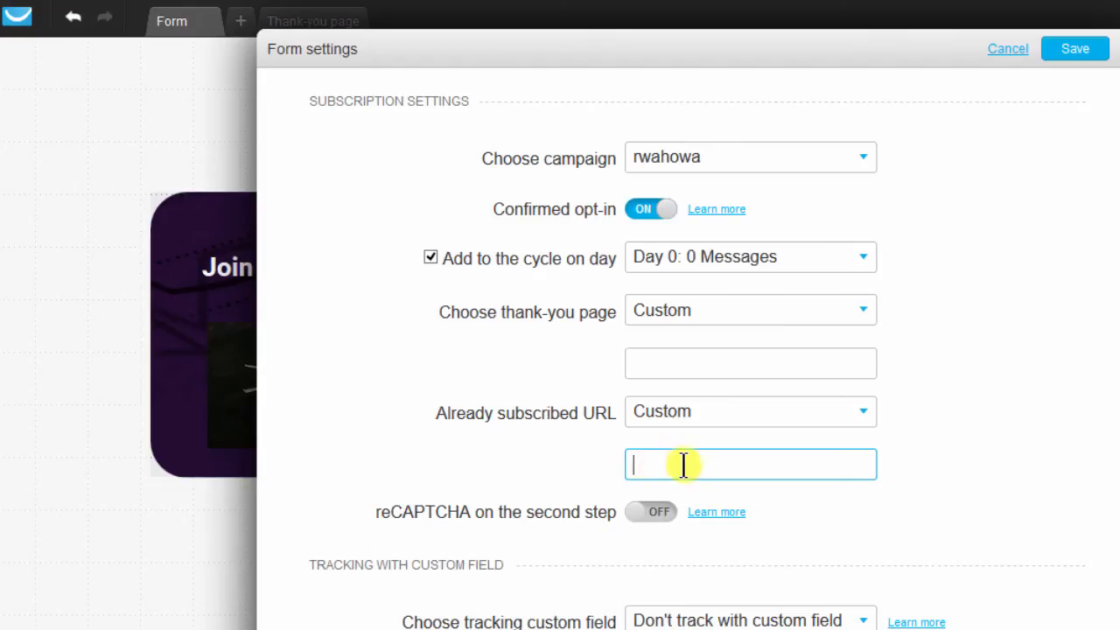
click(644, 463)
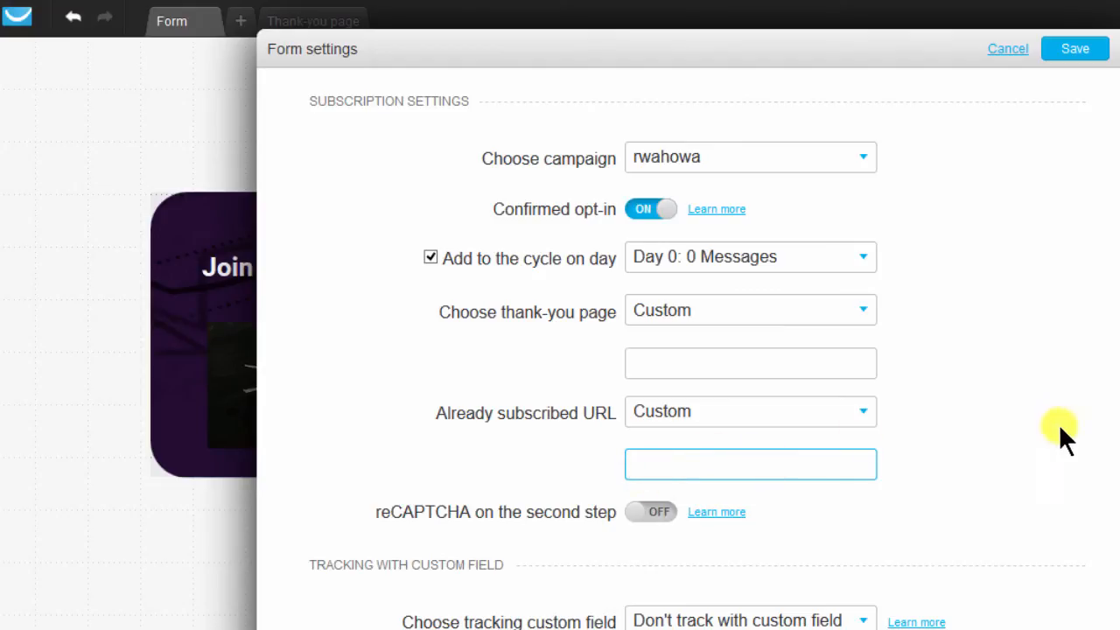
mouse_move(650, 511)
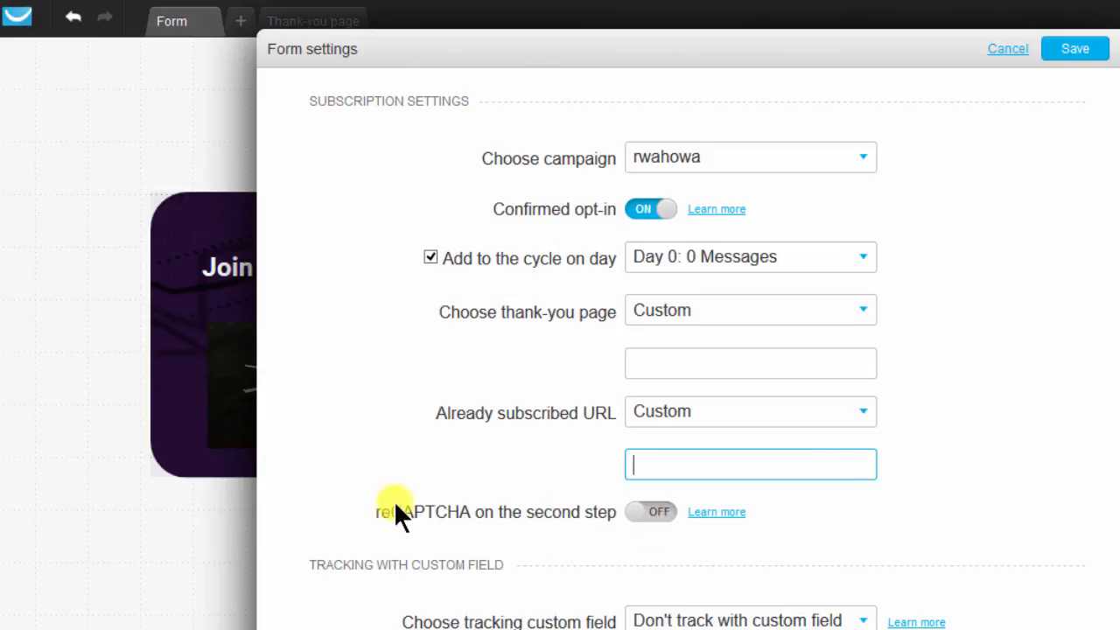
mouse_move(641, 511)
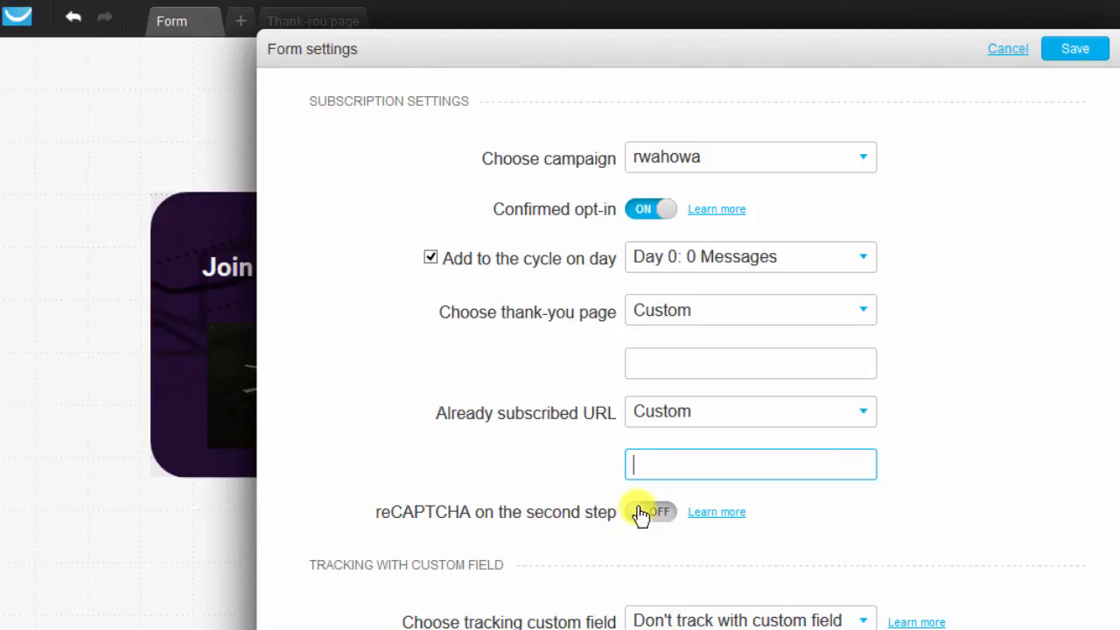
- Track sign-ups with a new custom field and forward contact data via Post
scroll(down, 3)
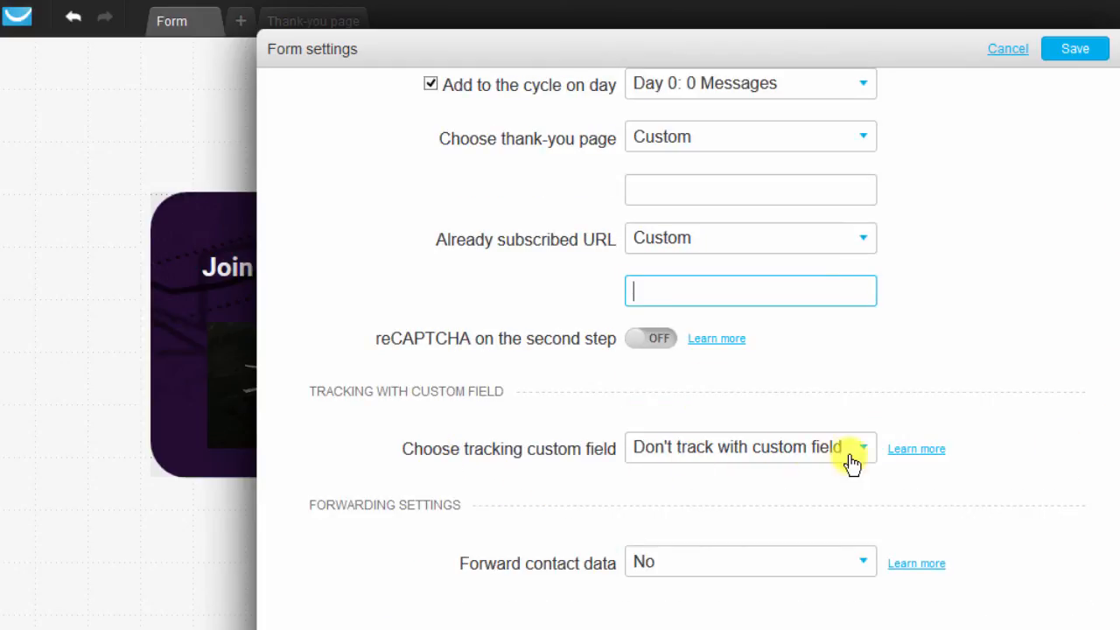
click(861, 447)
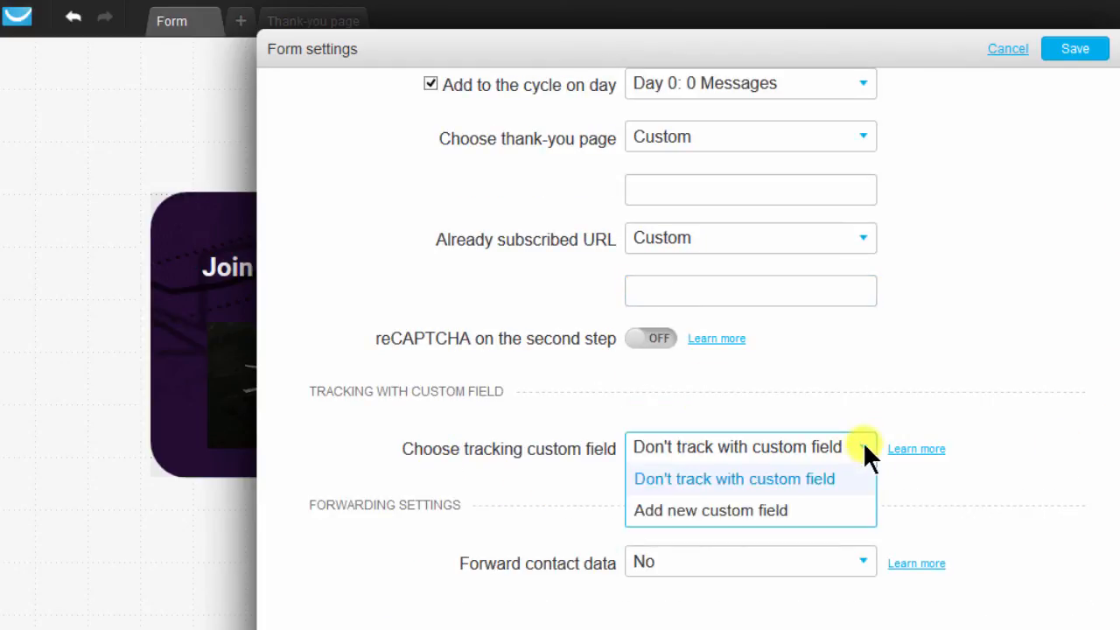
click(710, 511)
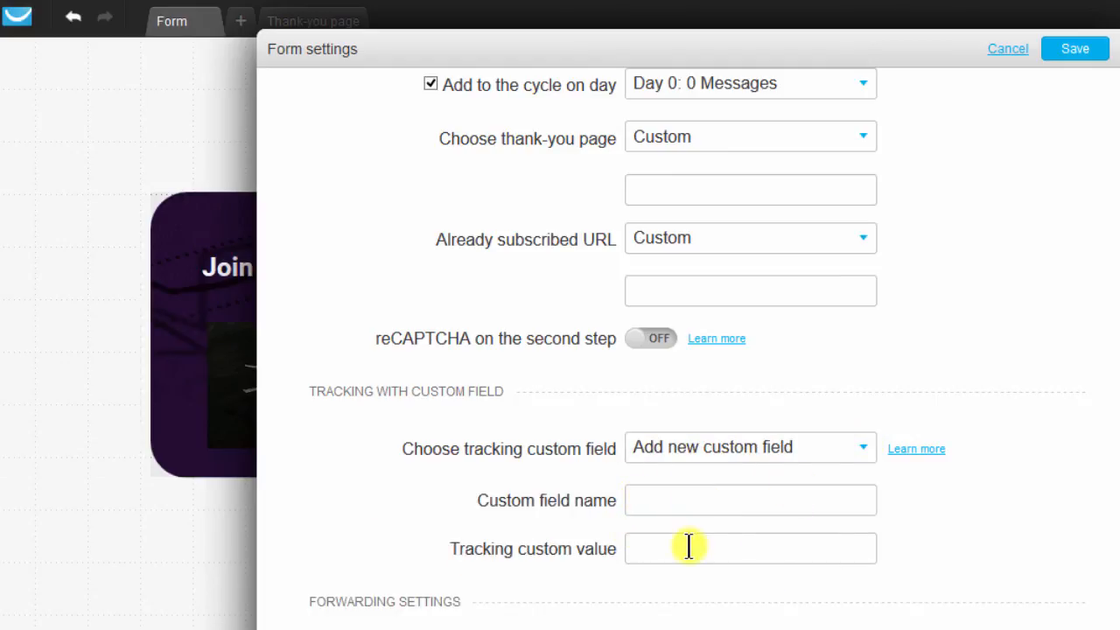
scroll(down, 3)
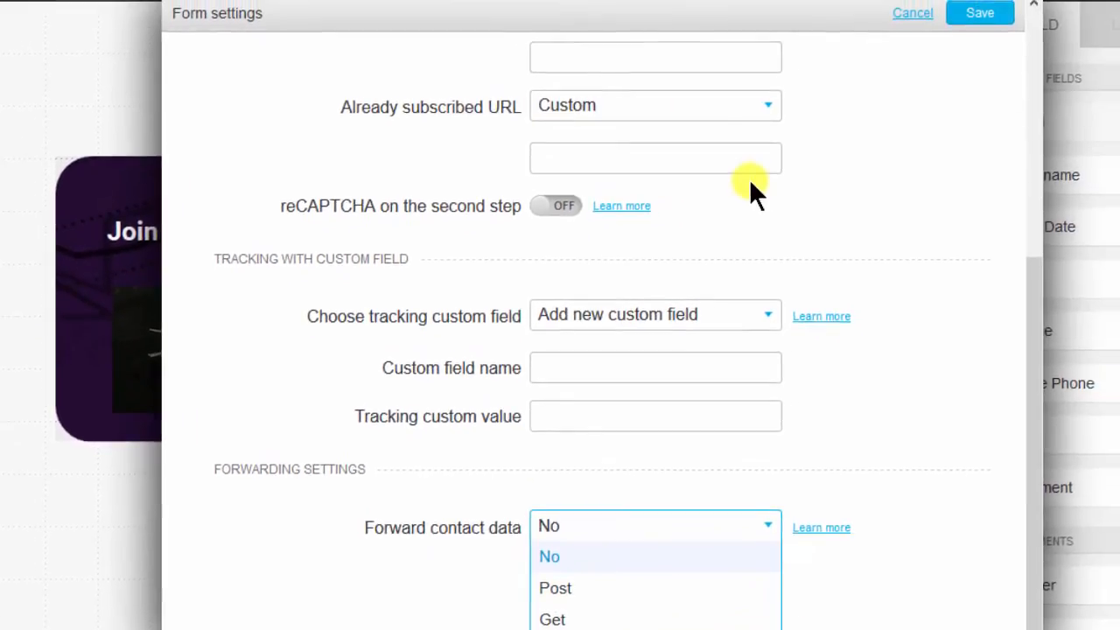
click(555, 588)
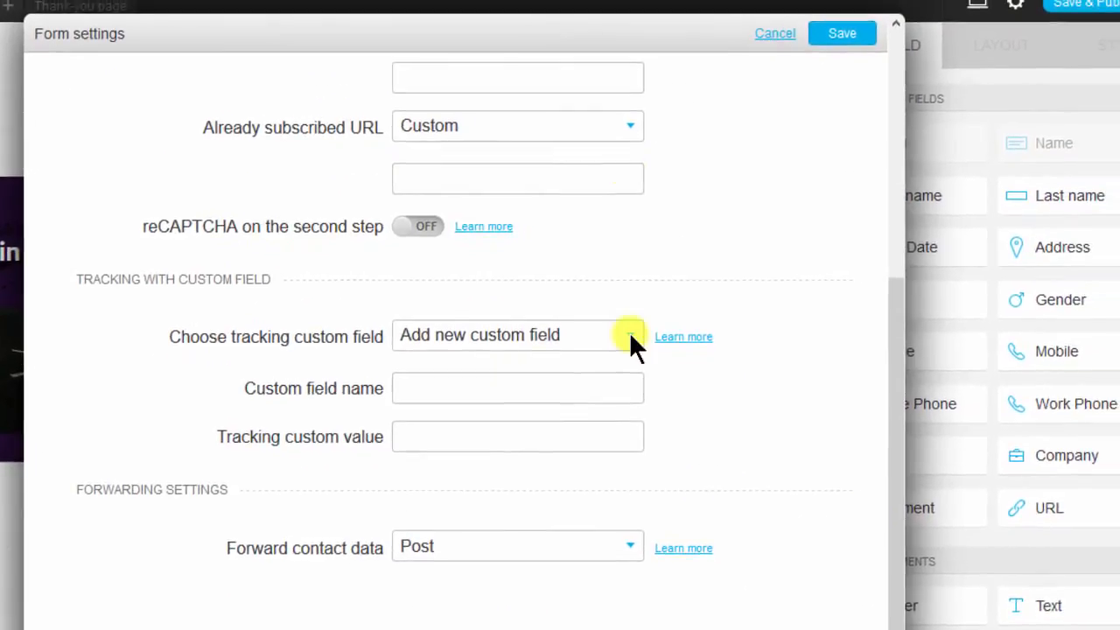
- Save the form settings, which flags the empty URLs and field name as invalid
click(840, 33)
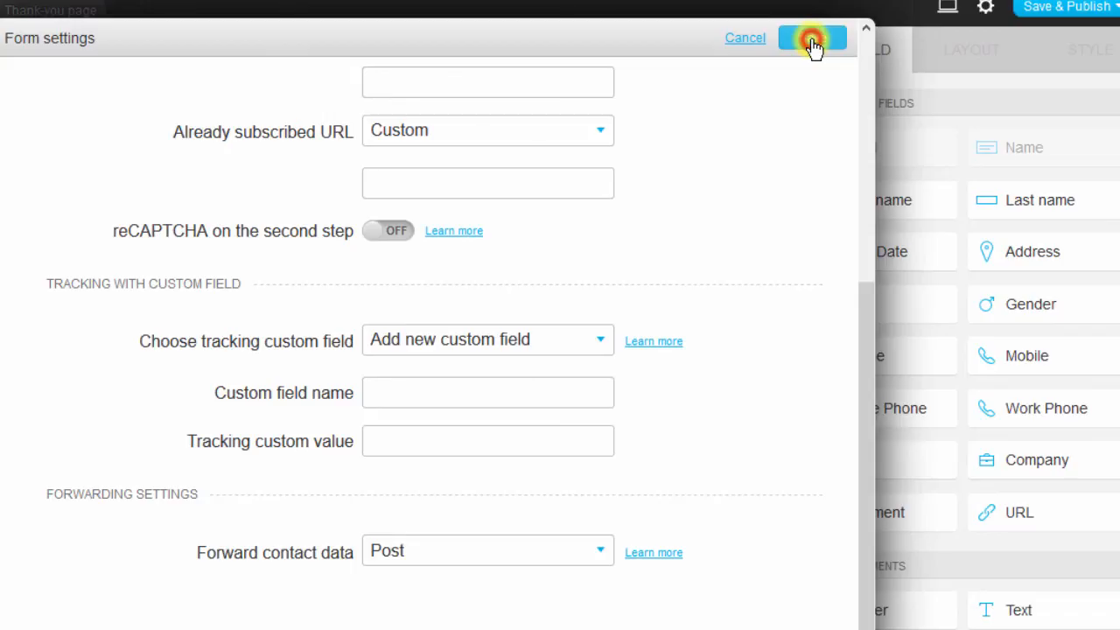
click(812, 38)
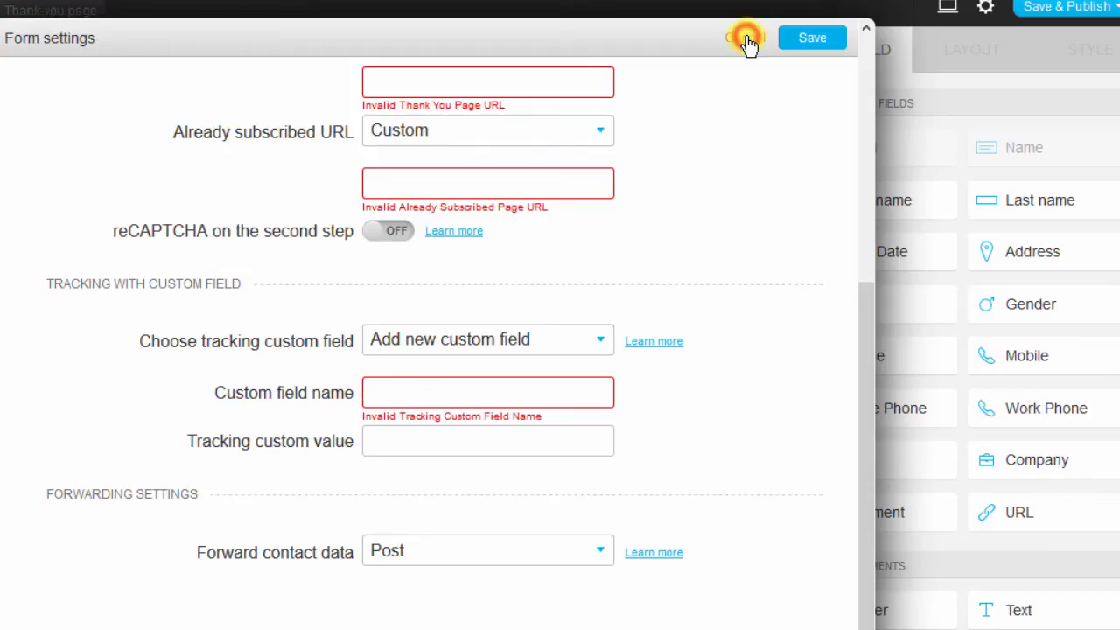
- Cancel the form settings, returning to the 'Join the Others' form
click(746, 38)
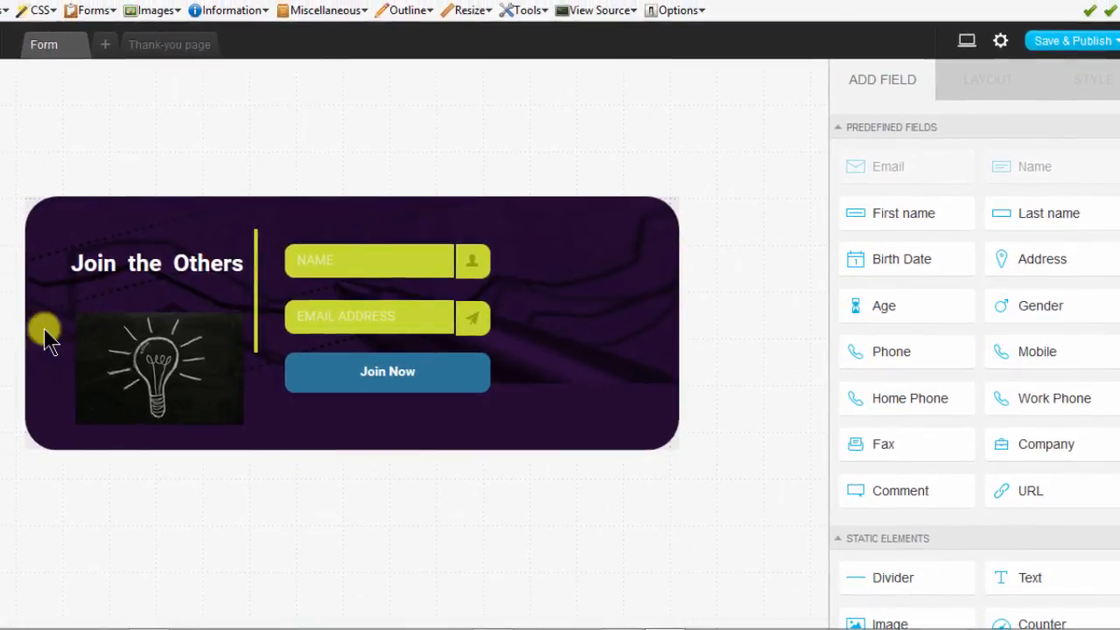
mouse_move(451, 183)
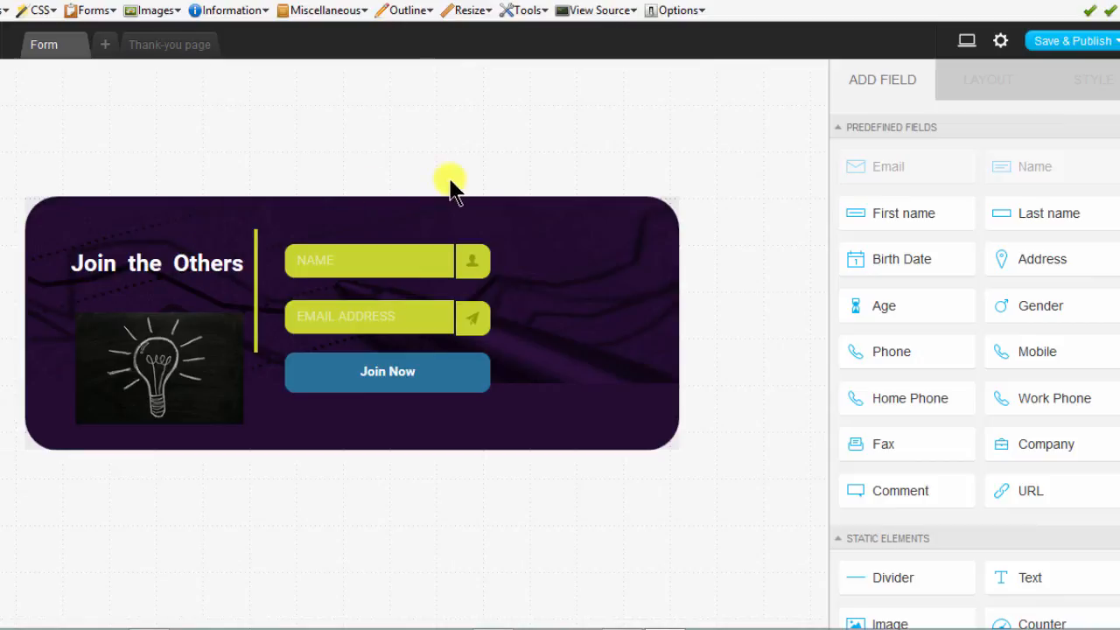
mouse_move(528, 385)
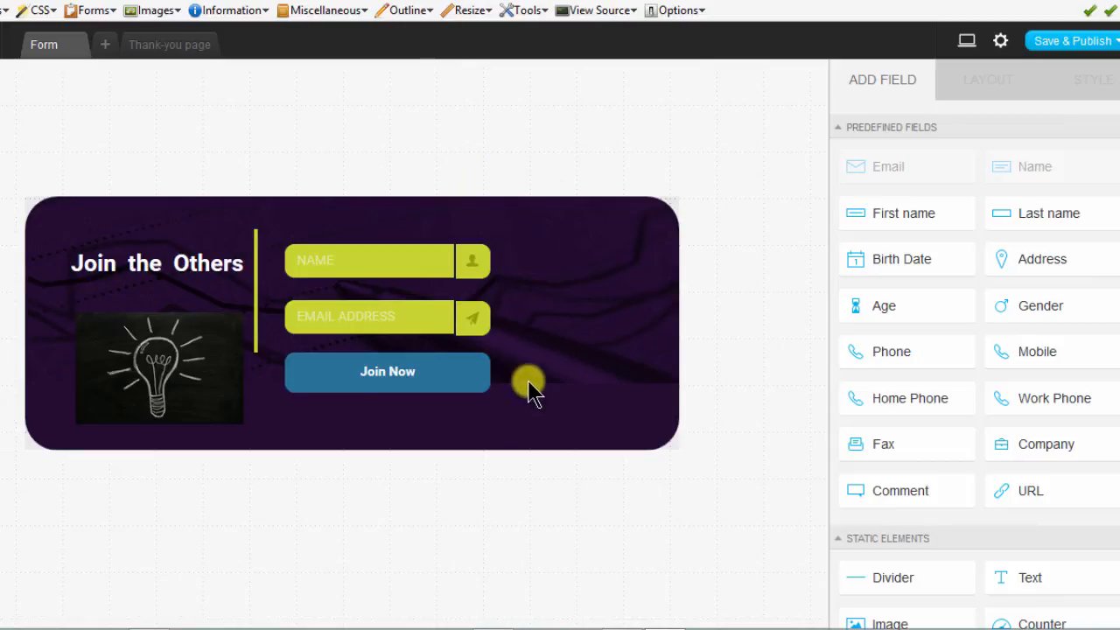
mouse_move(249, 207)
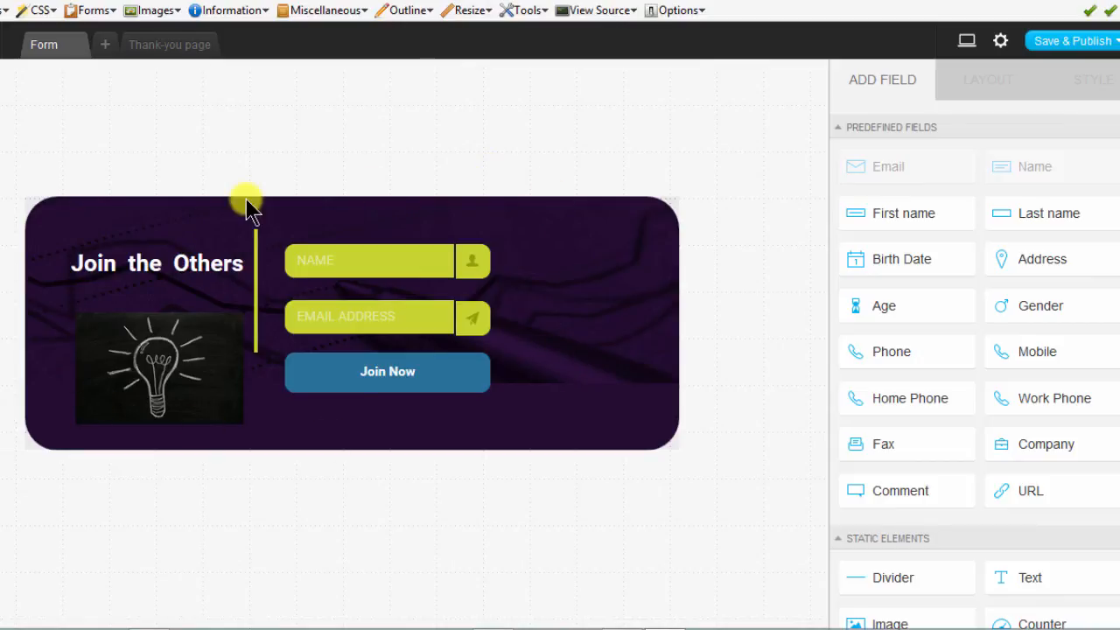
mouse_move(654, 371)
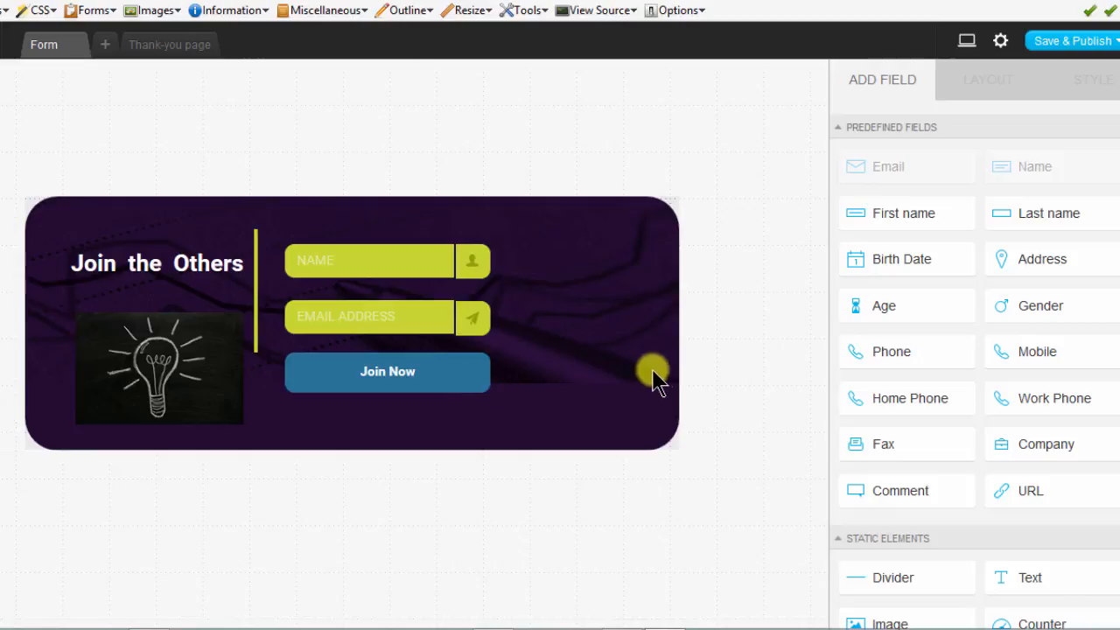
- Select the NAME field and show its layout: label Inside, placeholder NAME, 128-character maximum
click(367, 261)
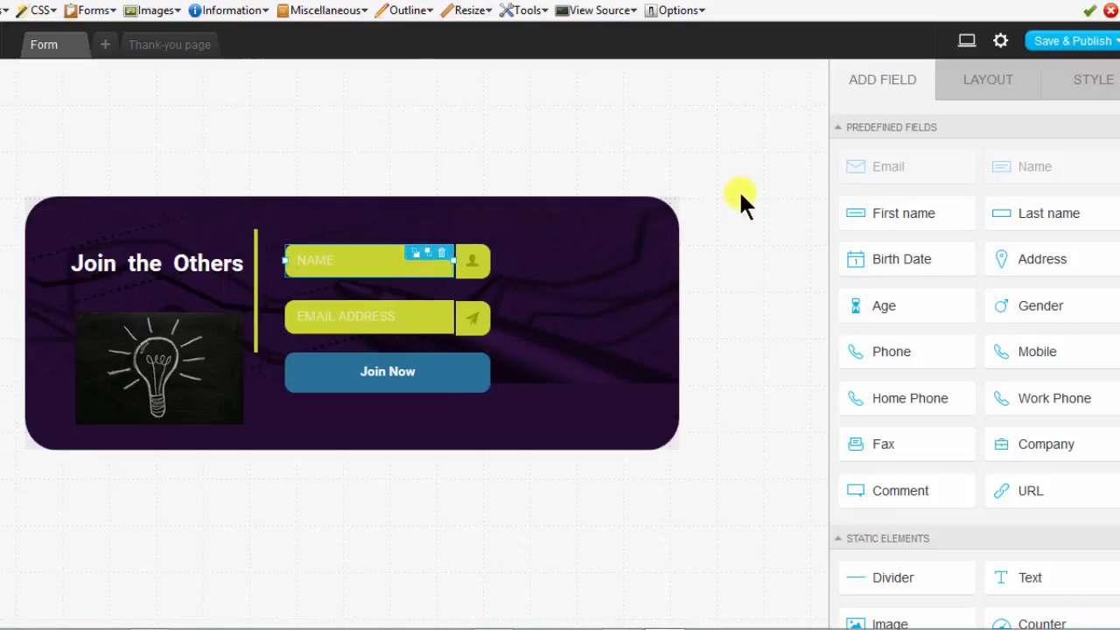
mouse_move(1056, 108)
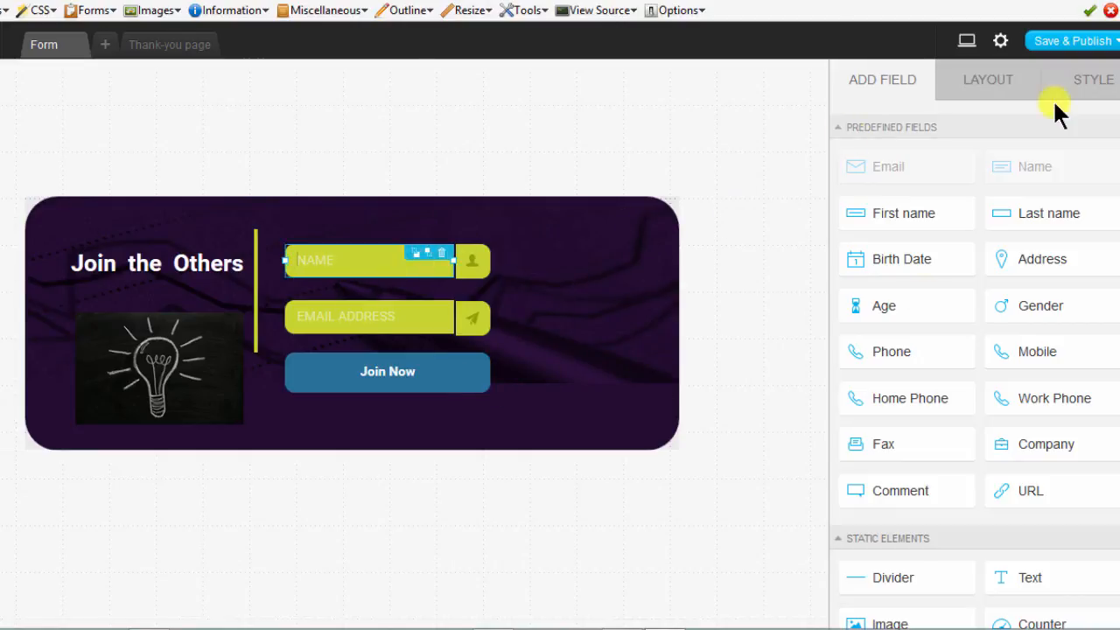
click(1092, 79)
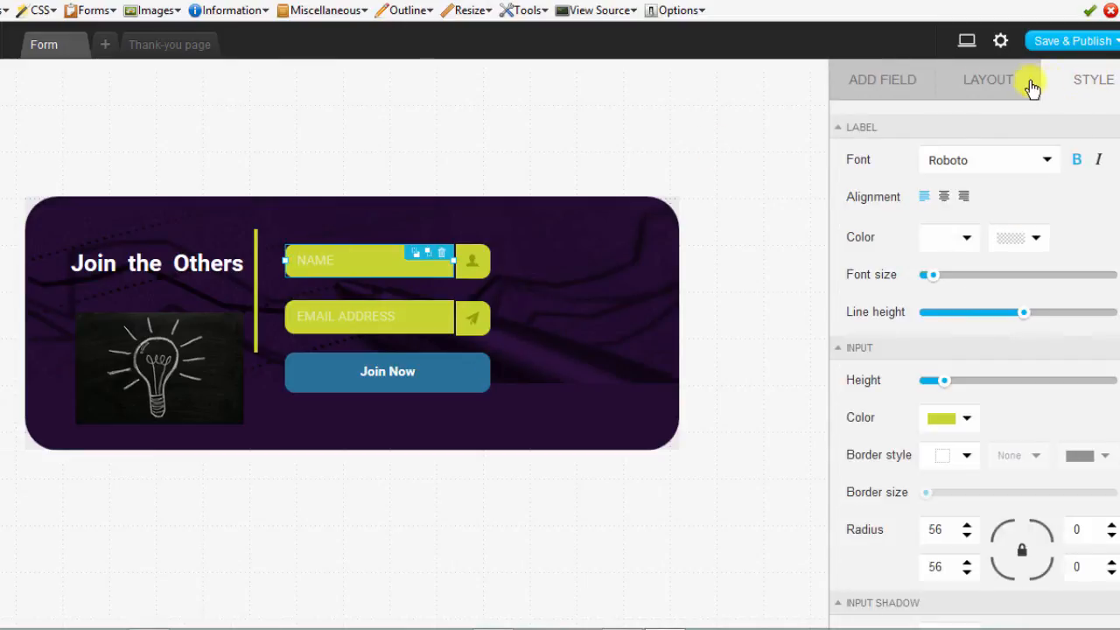
click(987, 79)
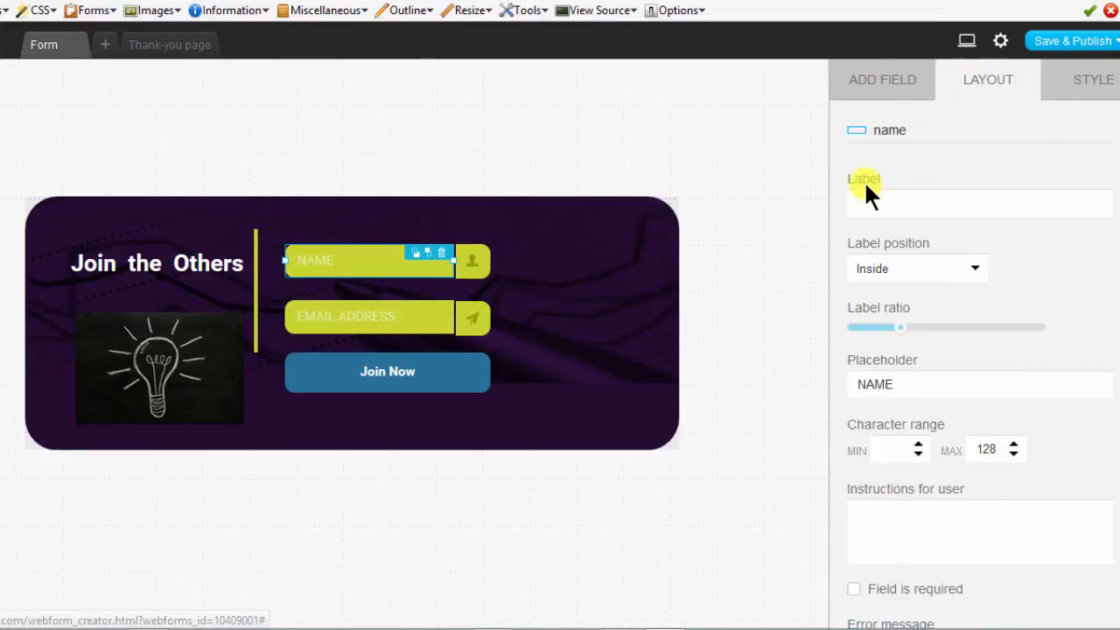